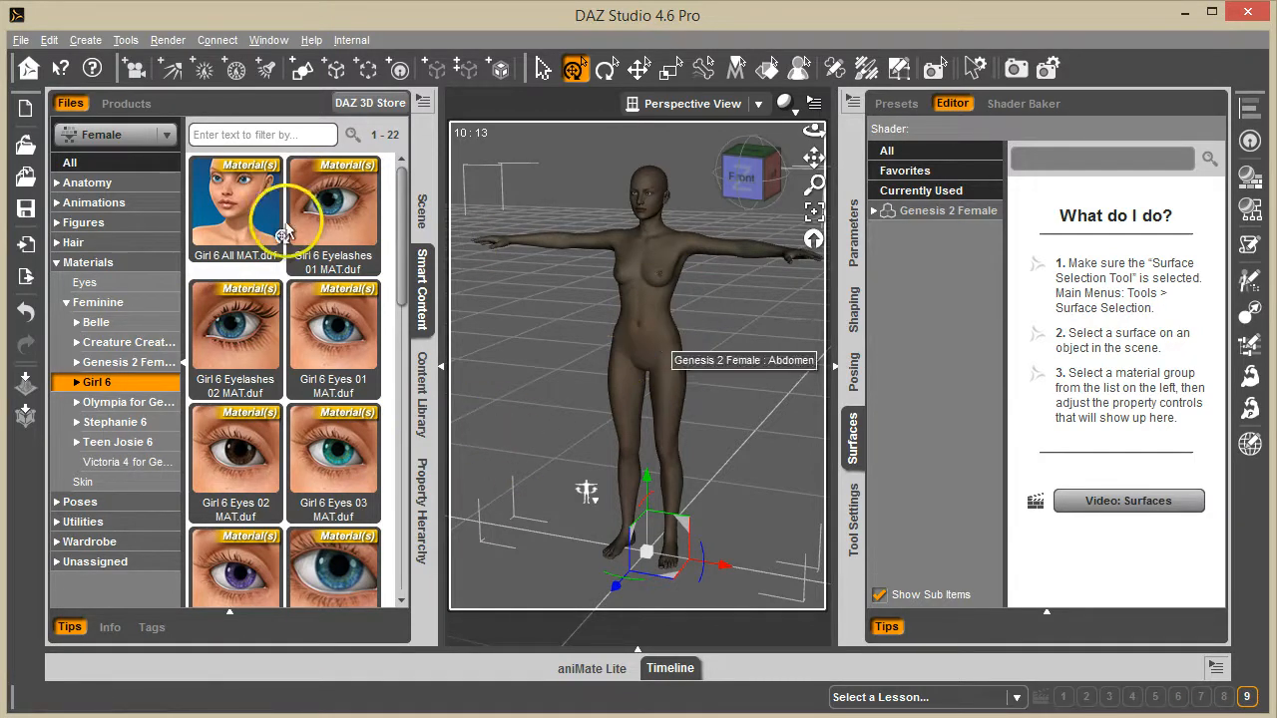
mouse_move(622, 315)
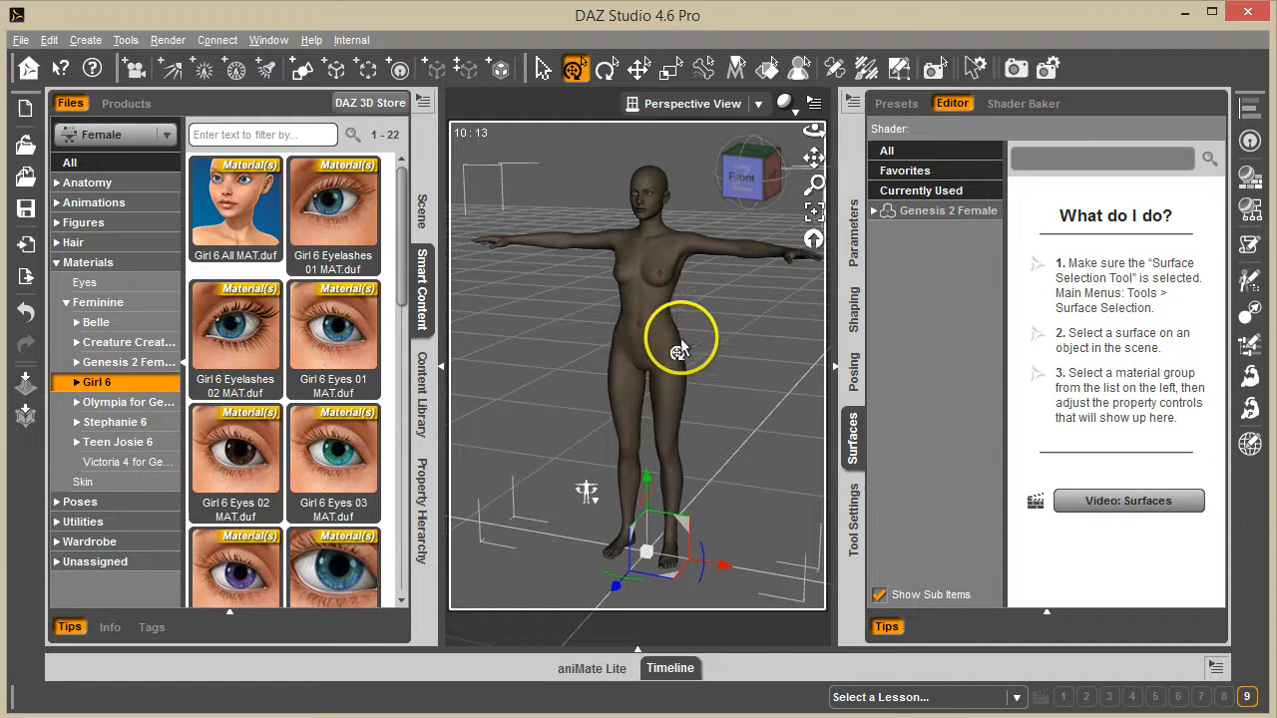
mouse_move(654, 383)
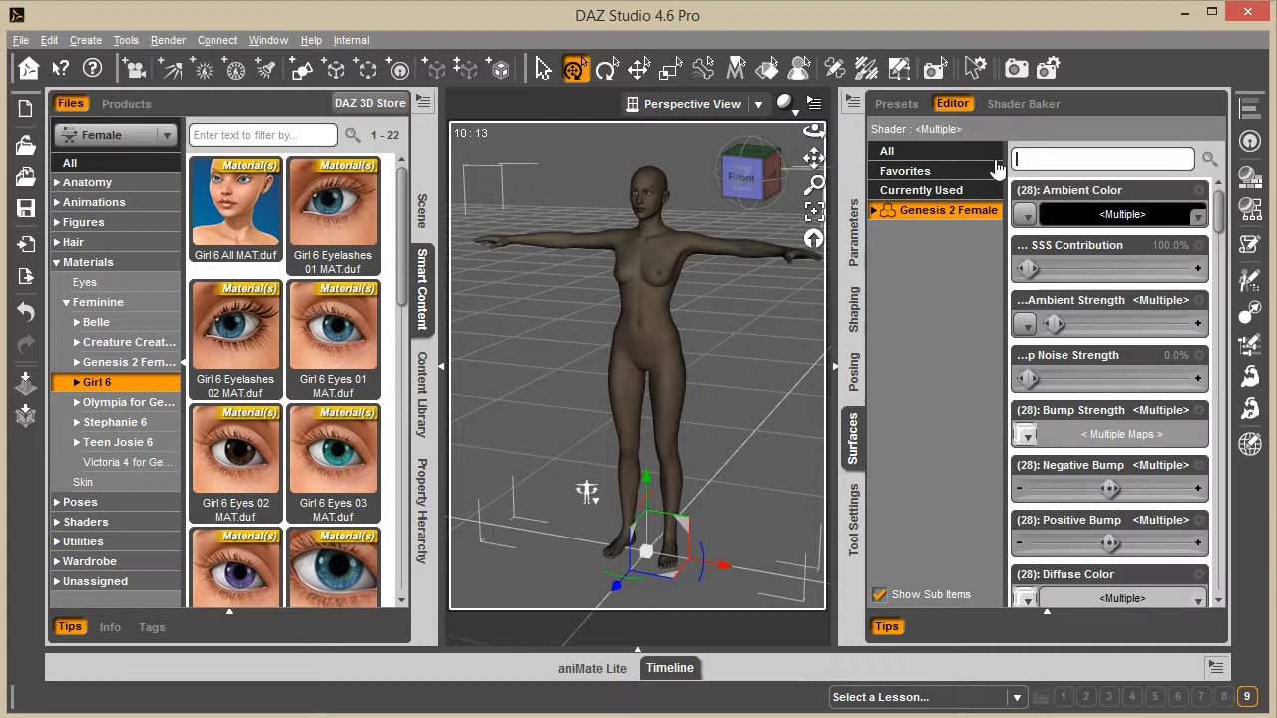
Filter the Genesis 2 Female surface properties to UV Set, reading Girl 6 on all 28 zones
text(UV)
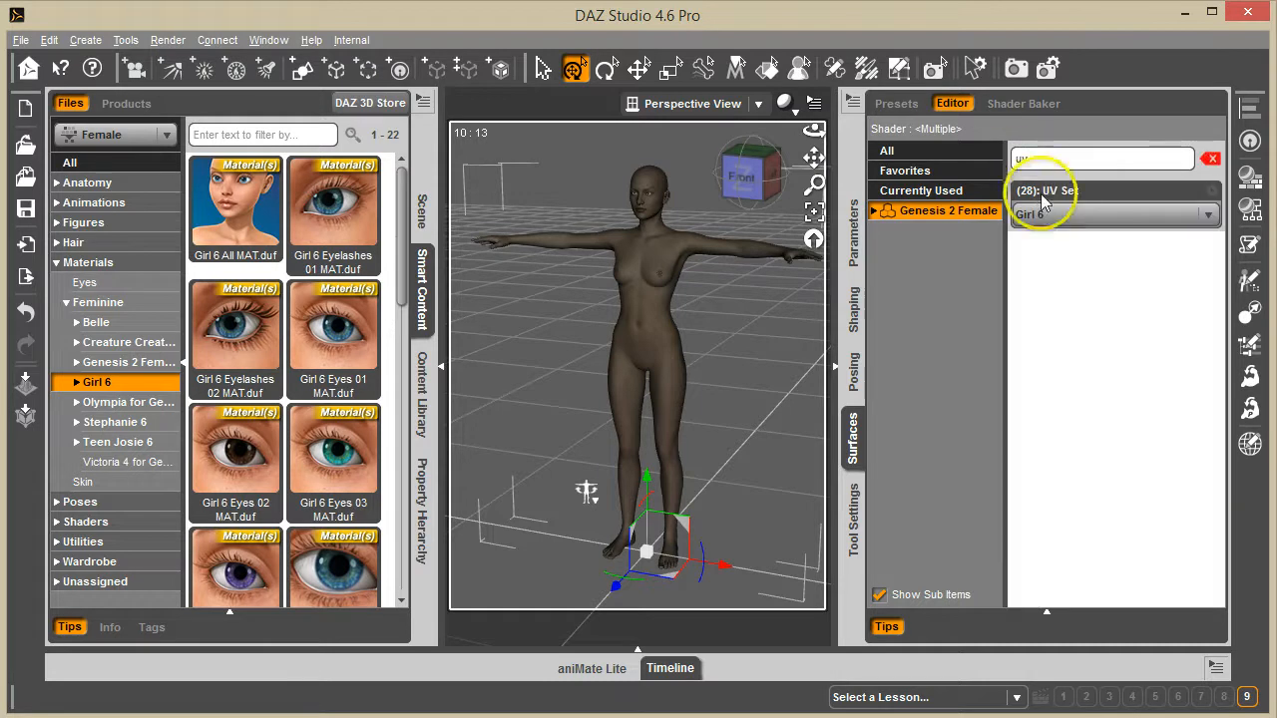
click(1113, 213)
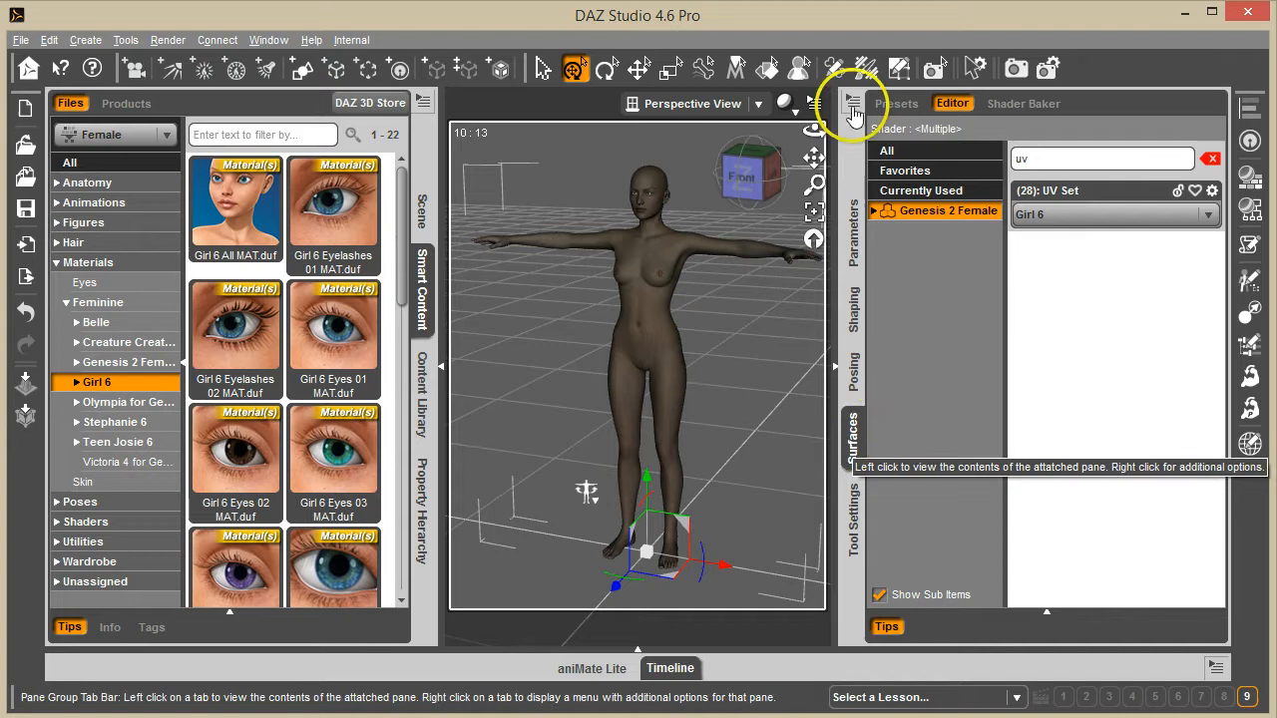
Launch Map Transfer from the Surfaces pane menu and place the dialog left of the figure
click(854, 108)
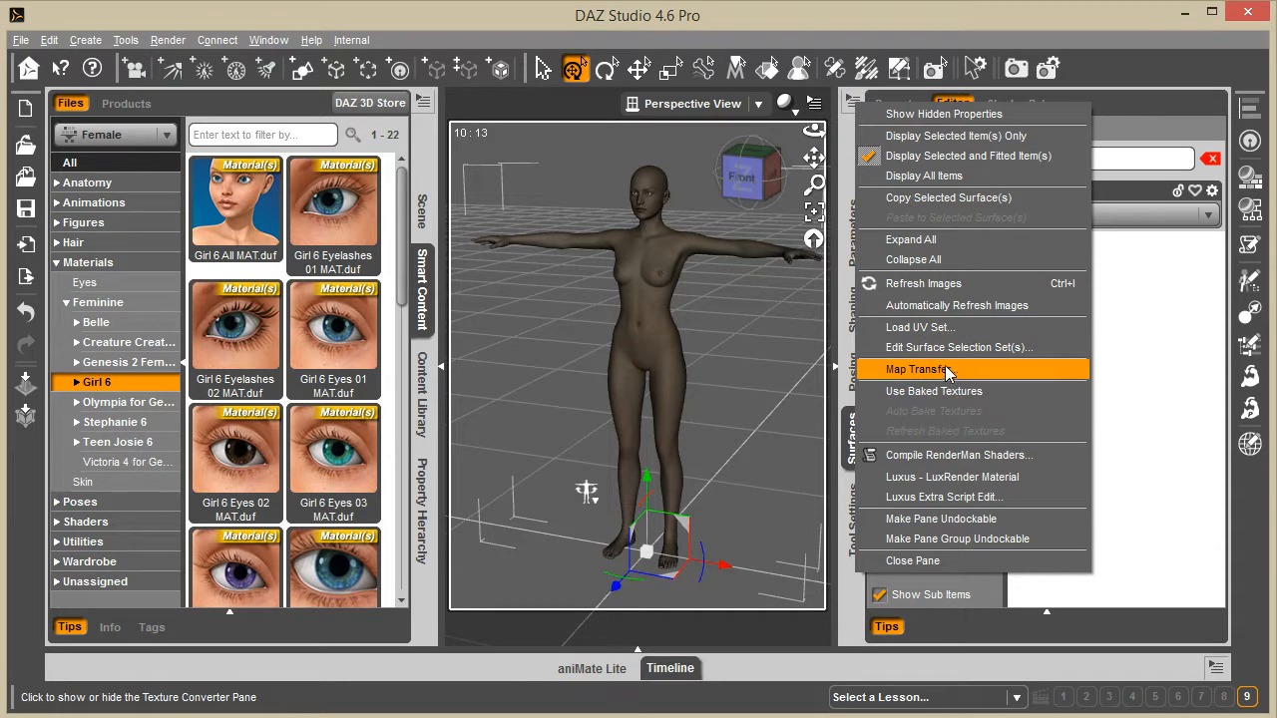
click(915, 369)
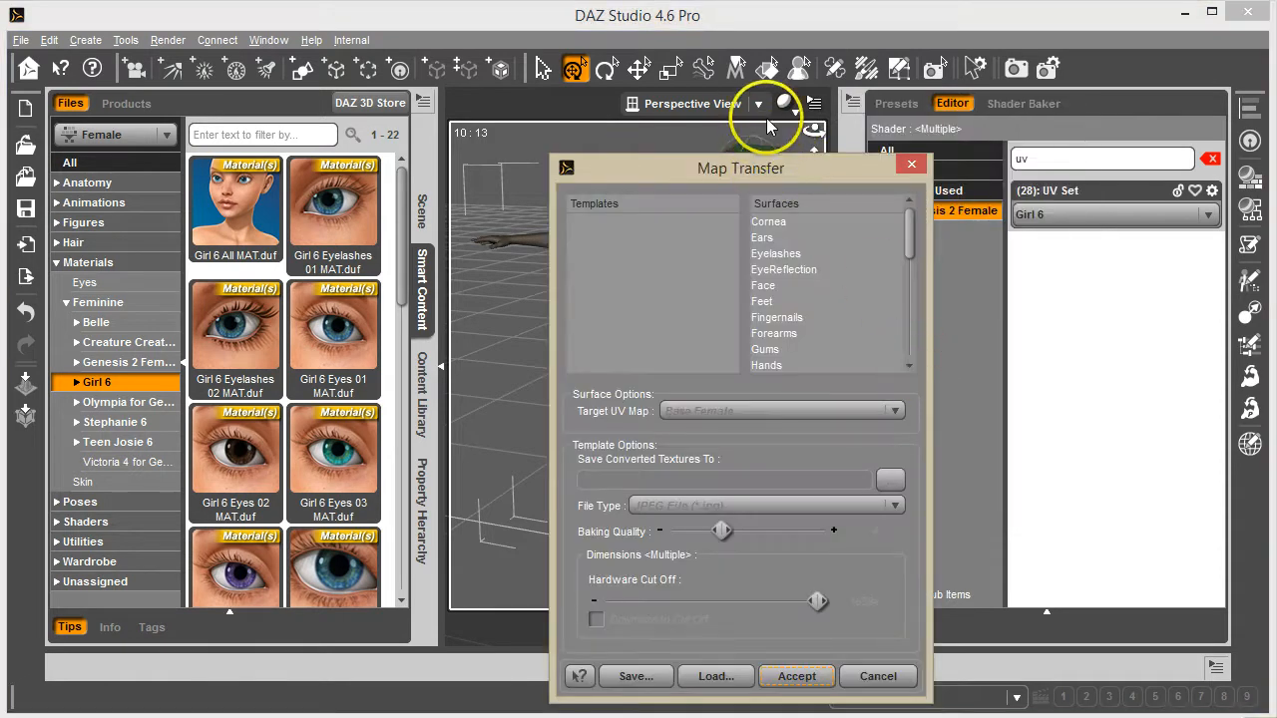
drag(740, 168, 479, 104)
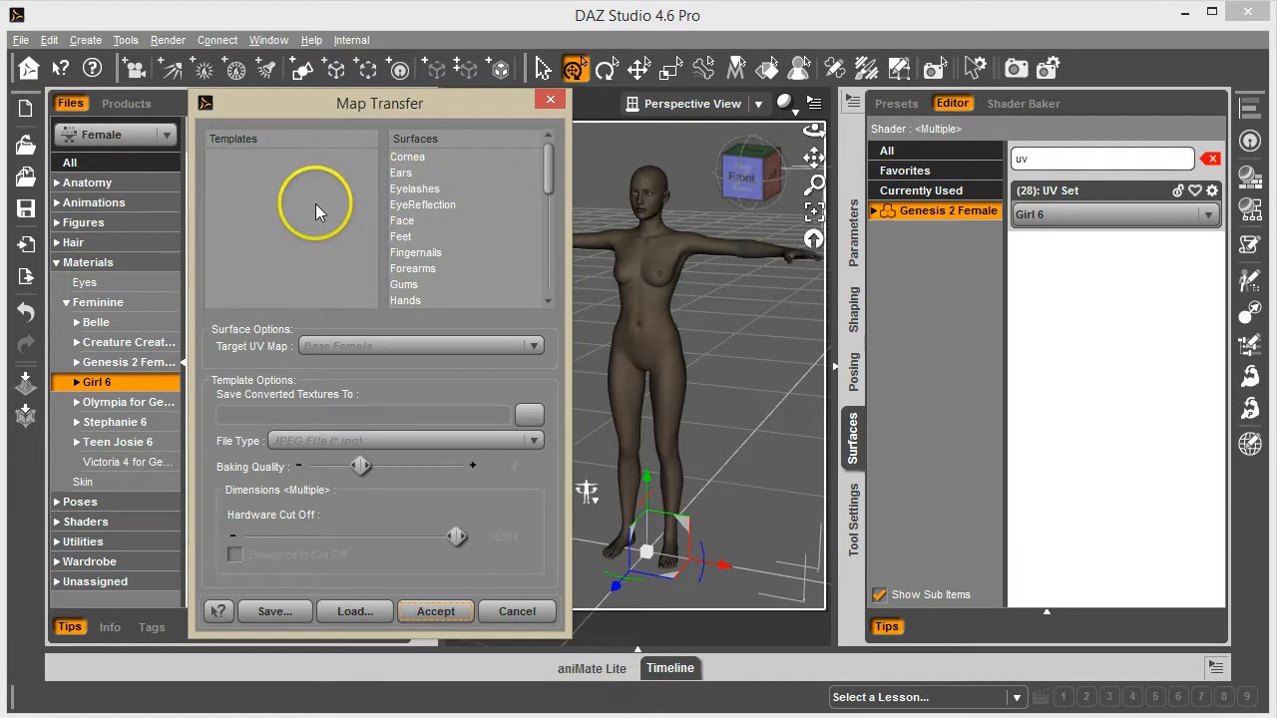
mouse_move(319, 215)
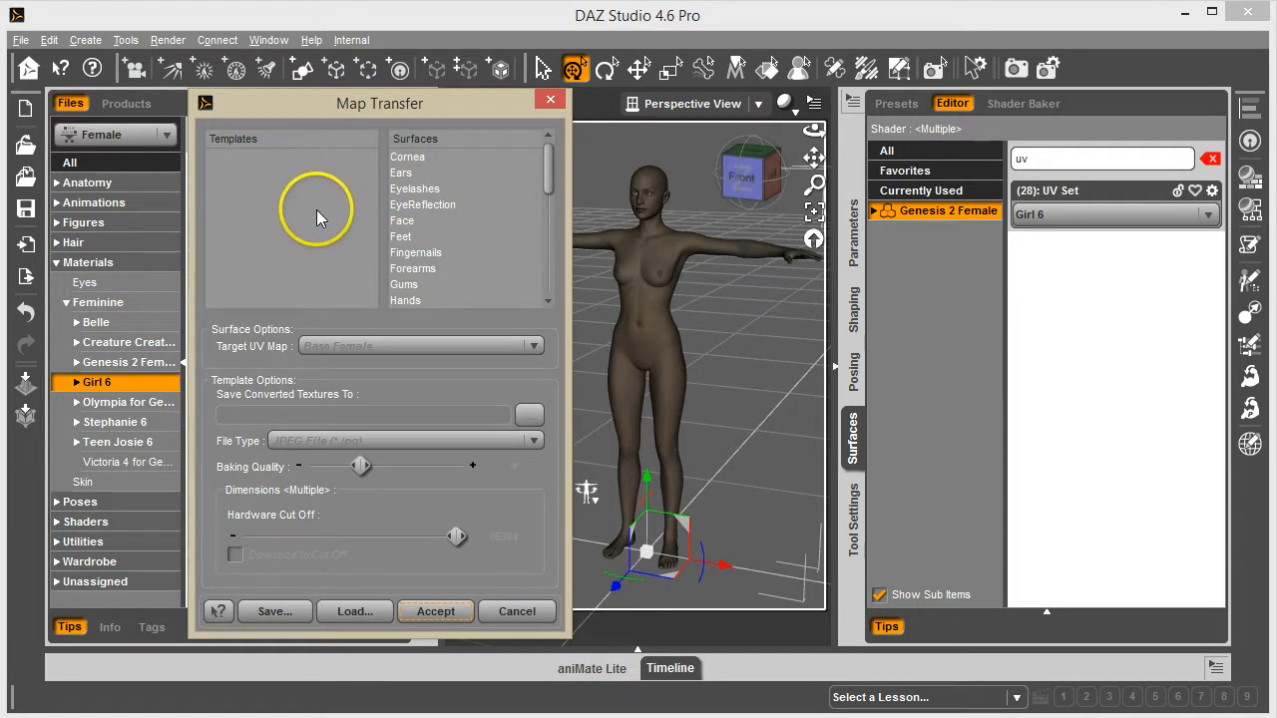
mouse_move(854, 389)
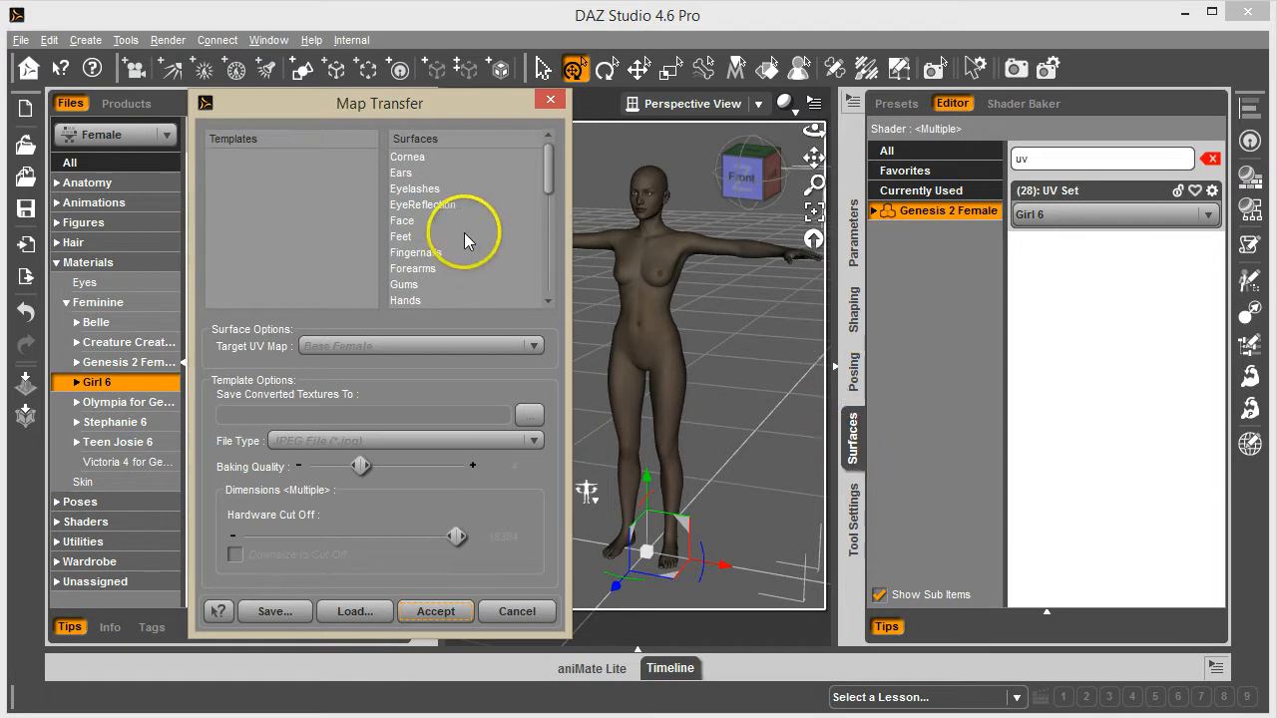
mouse_move(411, 161)
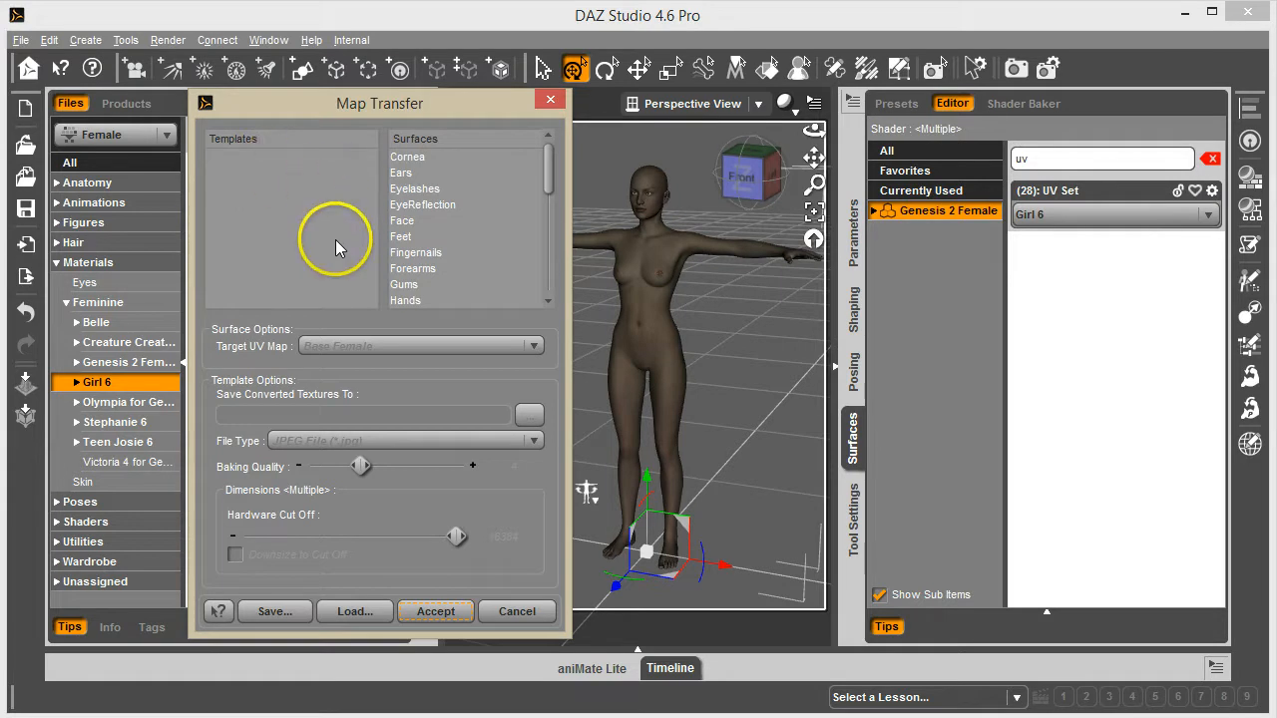
mouse_move(562, 529)
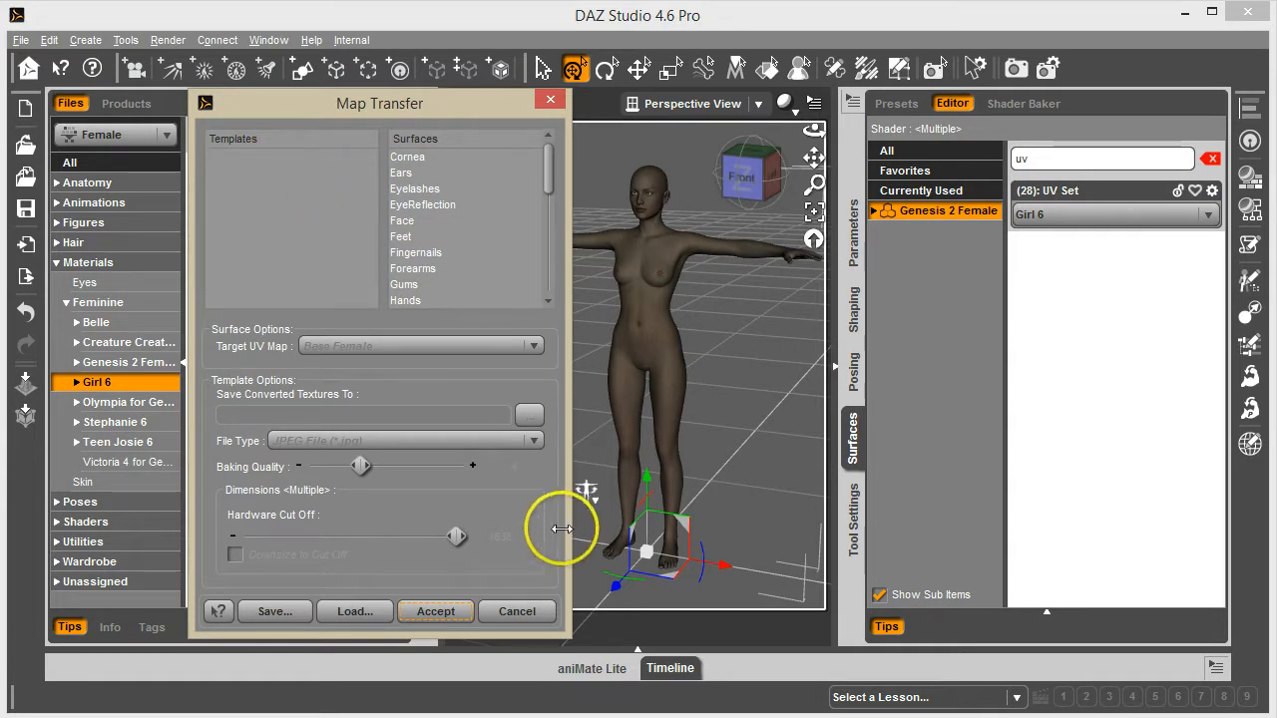
mouse_move(379, 395)
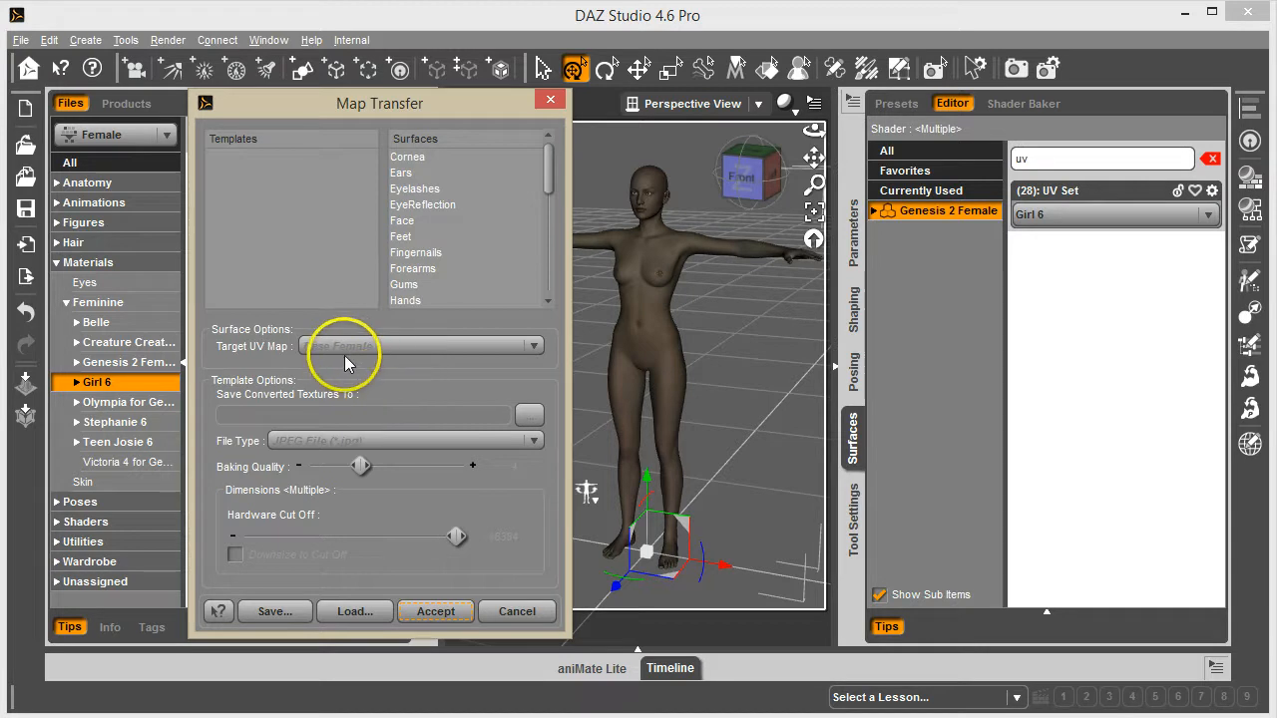
mouse_move(277, 168)
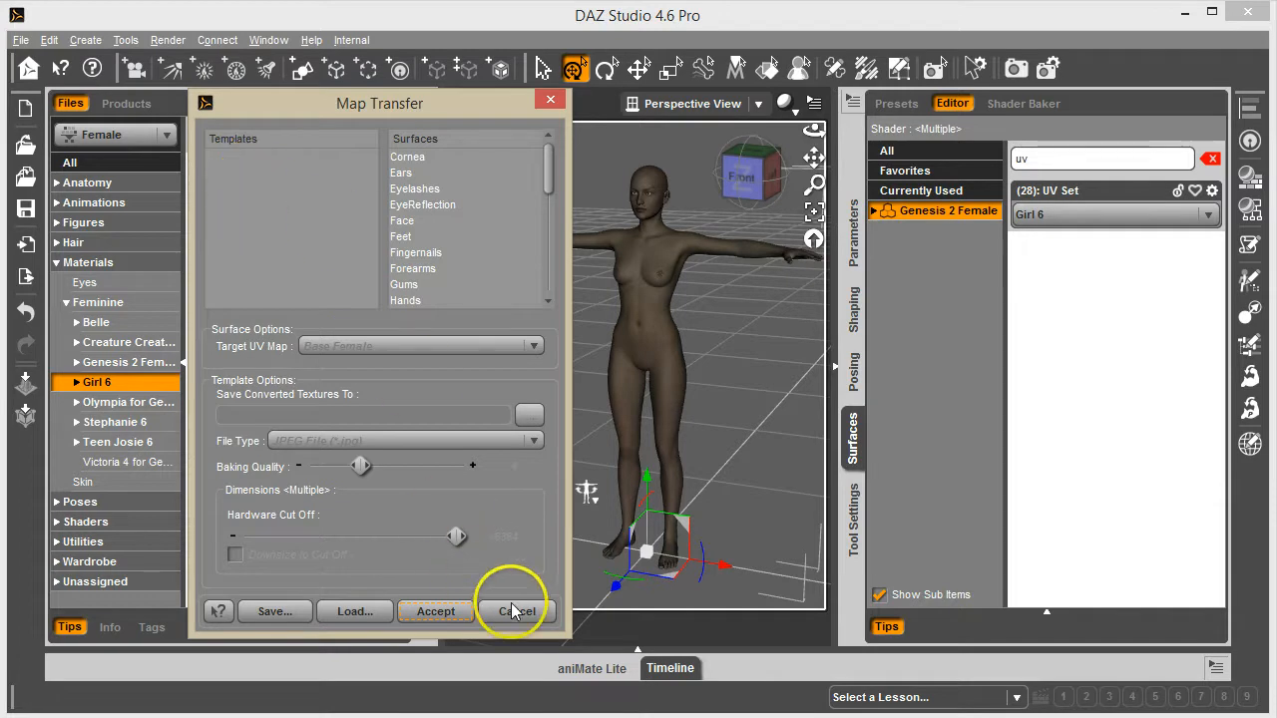
Cancel Map Transfer and select the Template 1 group (Face, Lips, Nostrils) under Default Templates
click(516, 610)
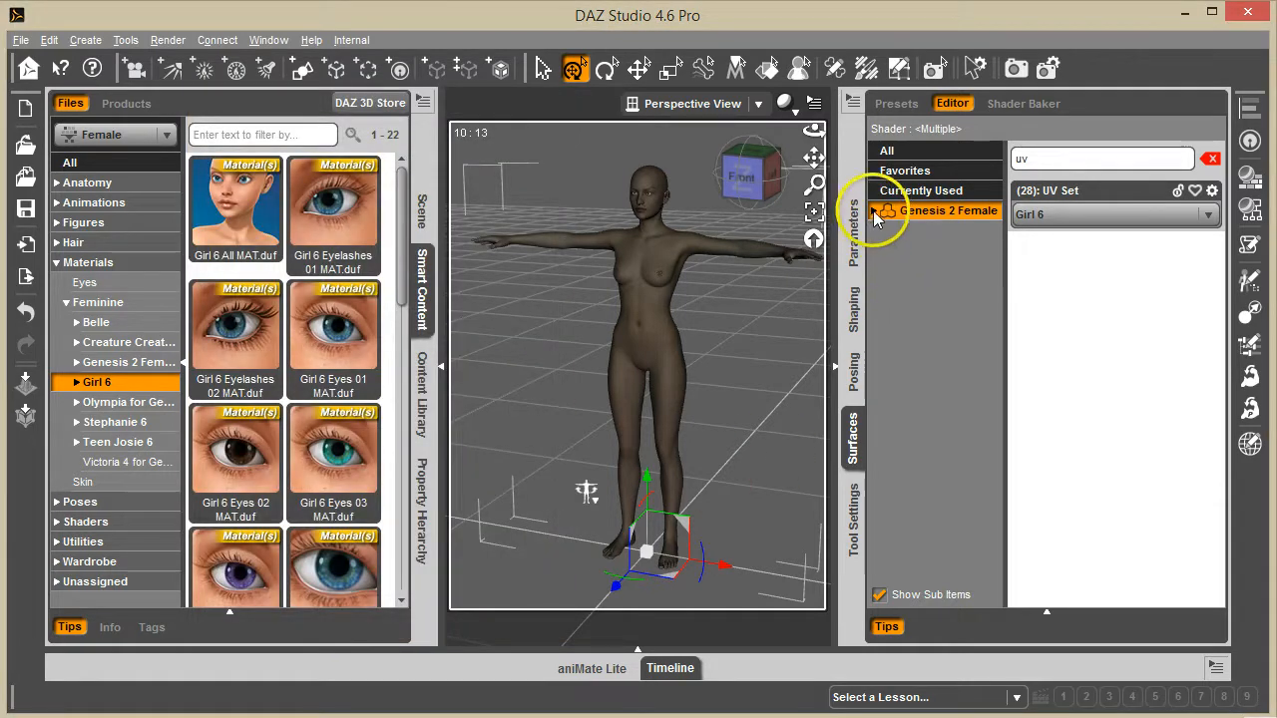
click(883, 212)
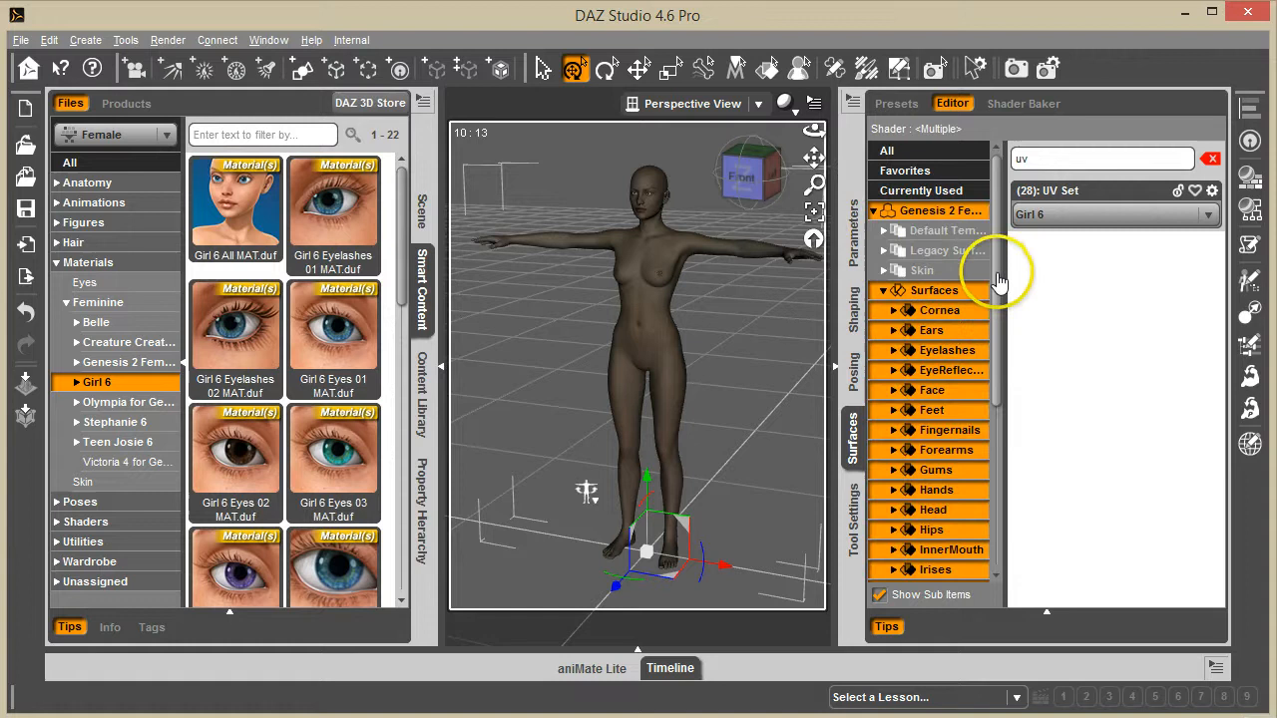
click(898, 231)
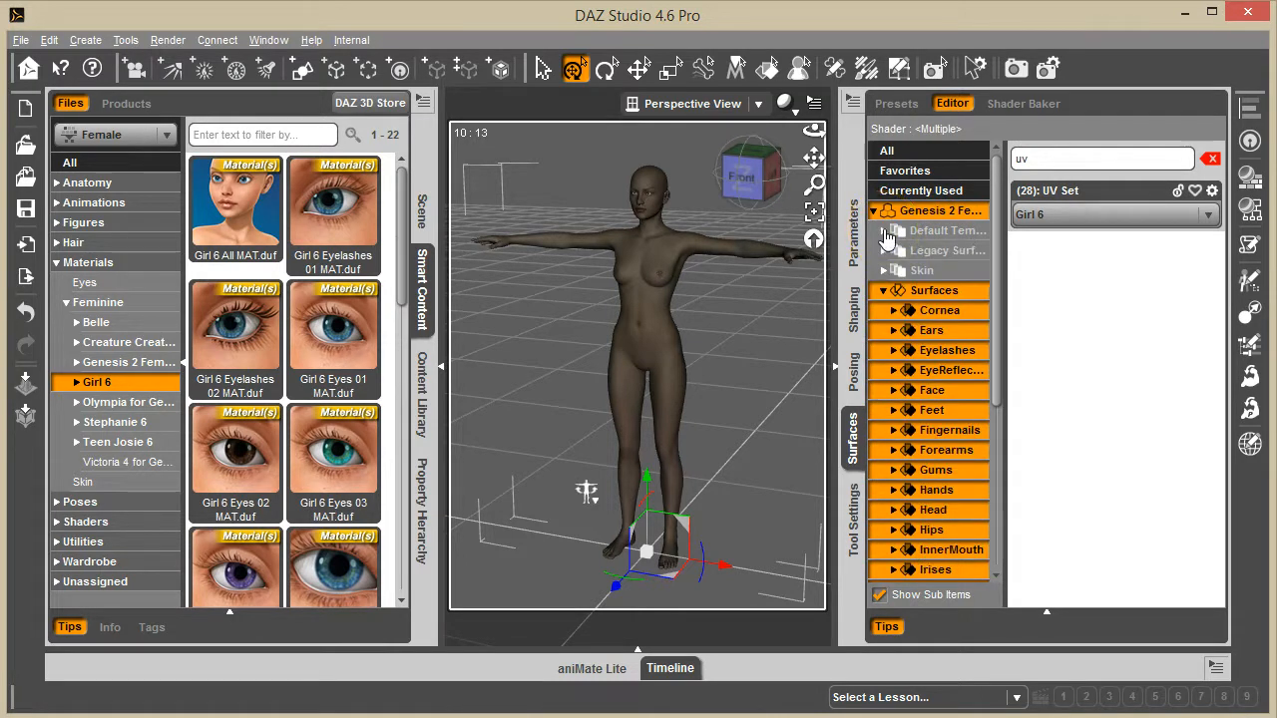
click(888, 231)
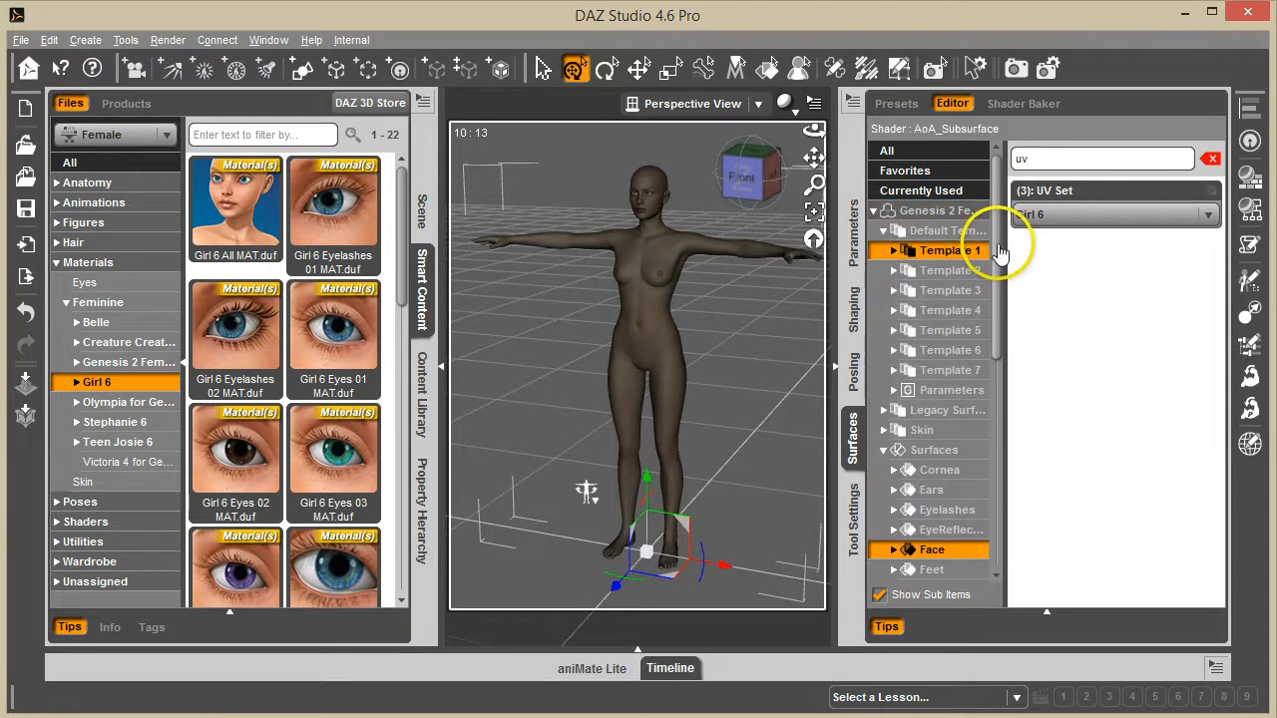
scroll(down, 3)
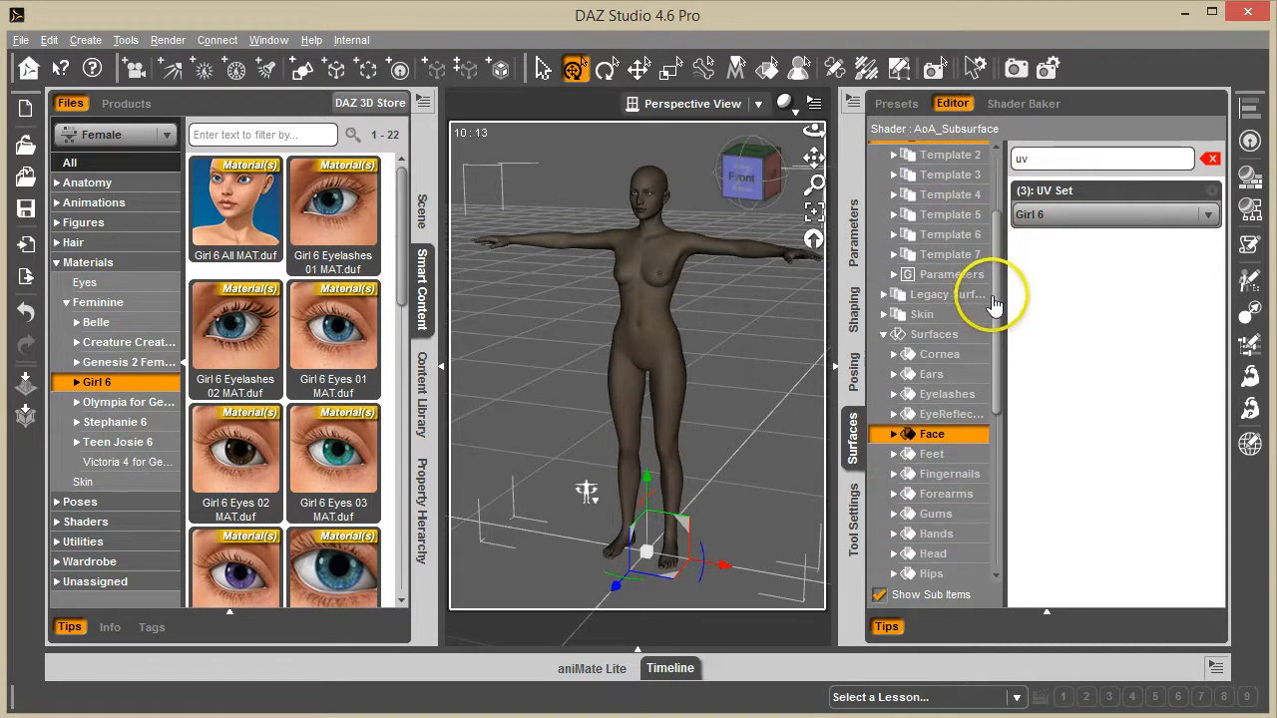
scroll(down, 3)
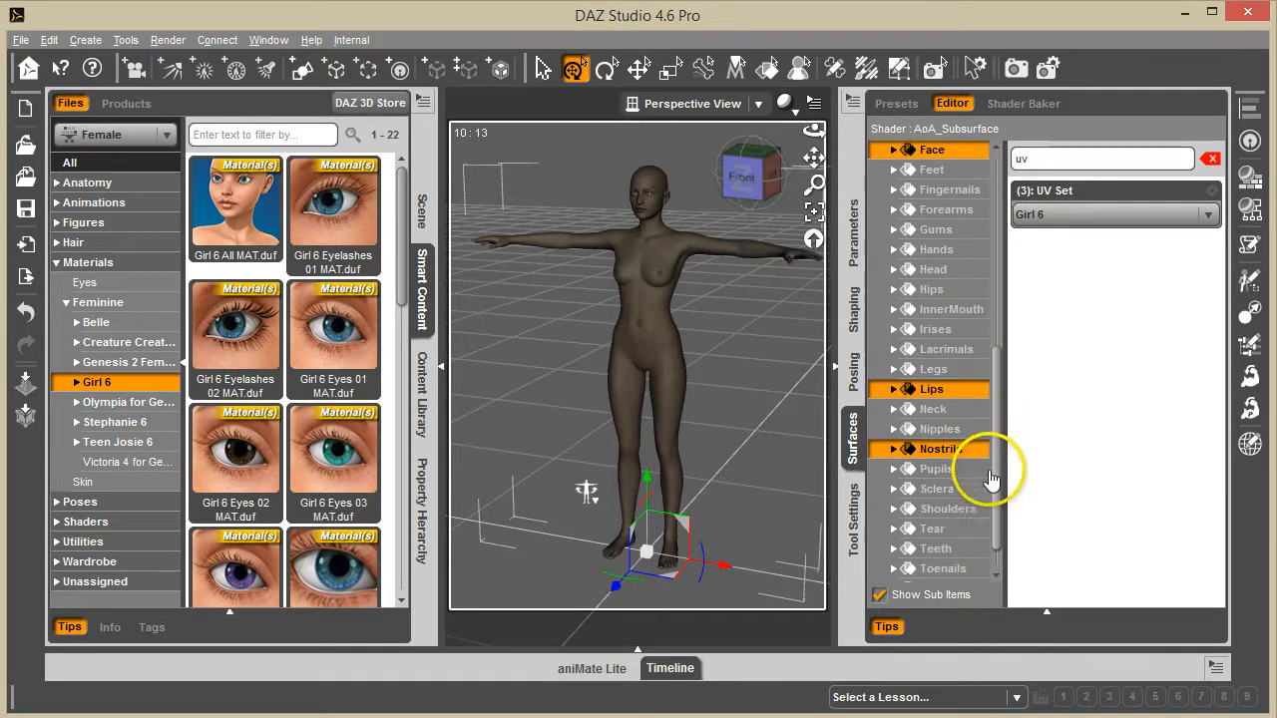
scroll(down, 3)
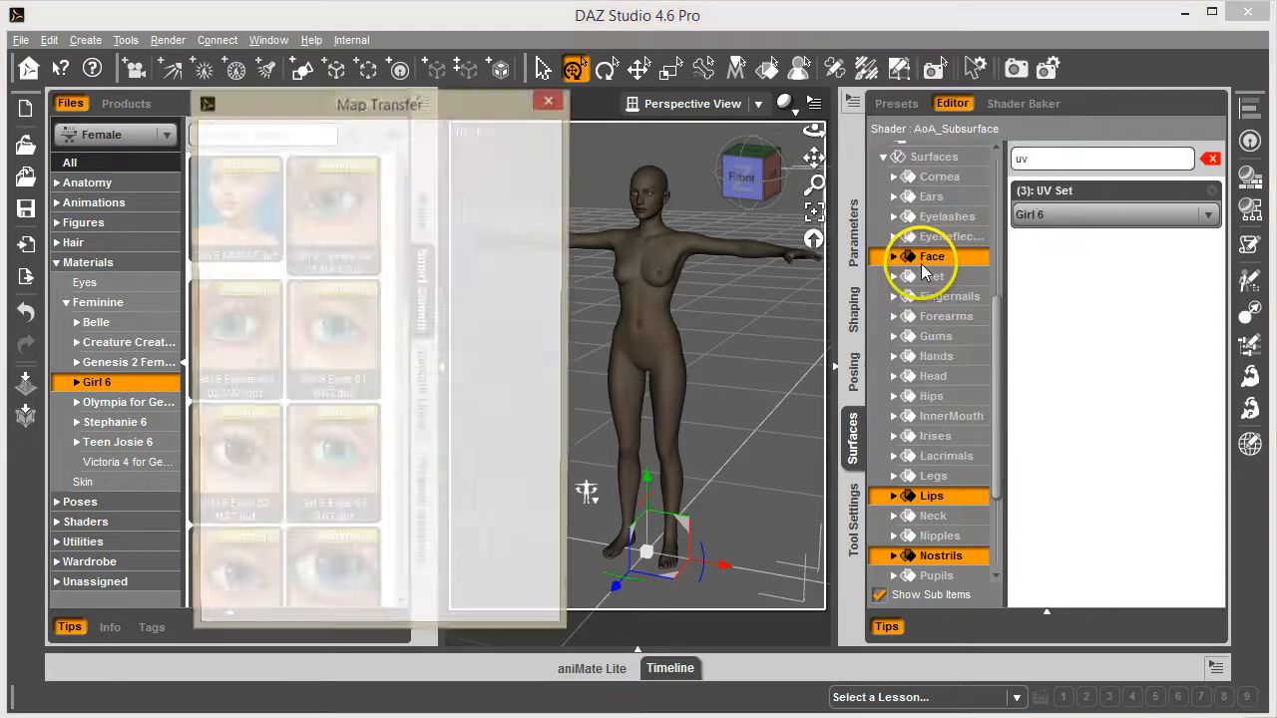
Create Template1 from the selected face surfaces, targeting the Base Female UV map, and list its surfaces
click(327, 187)
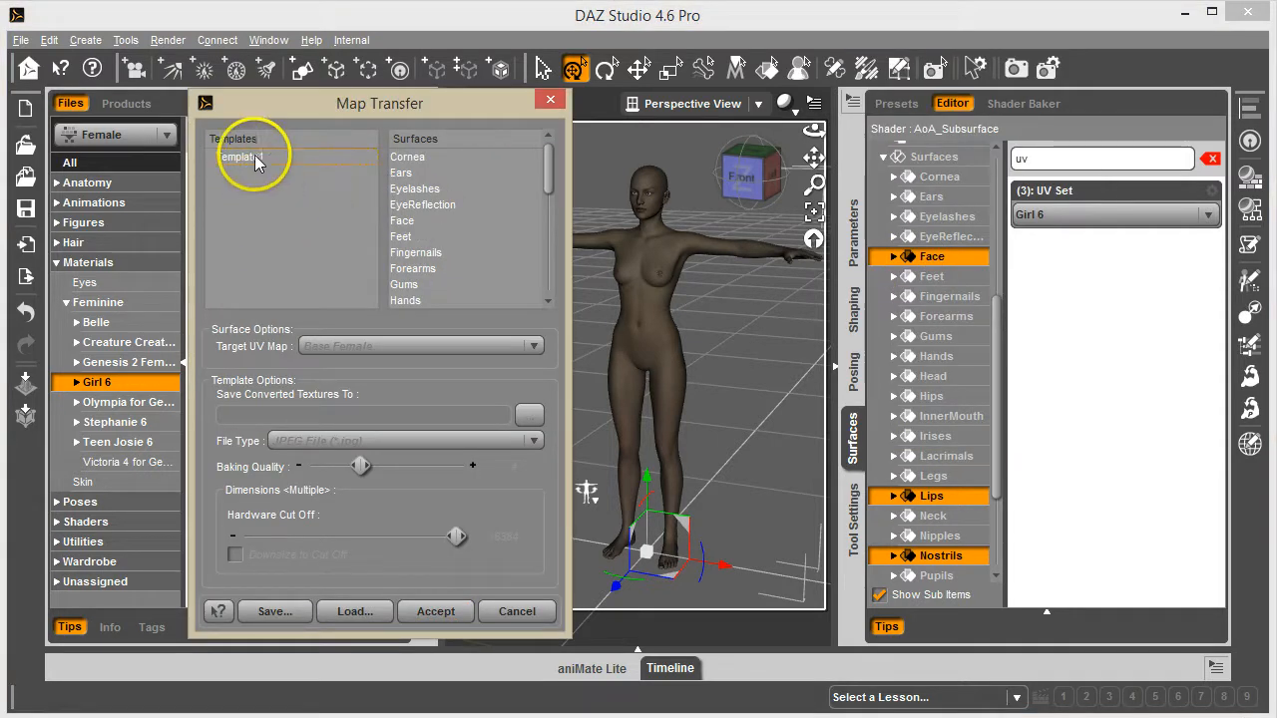
click(240, 155)
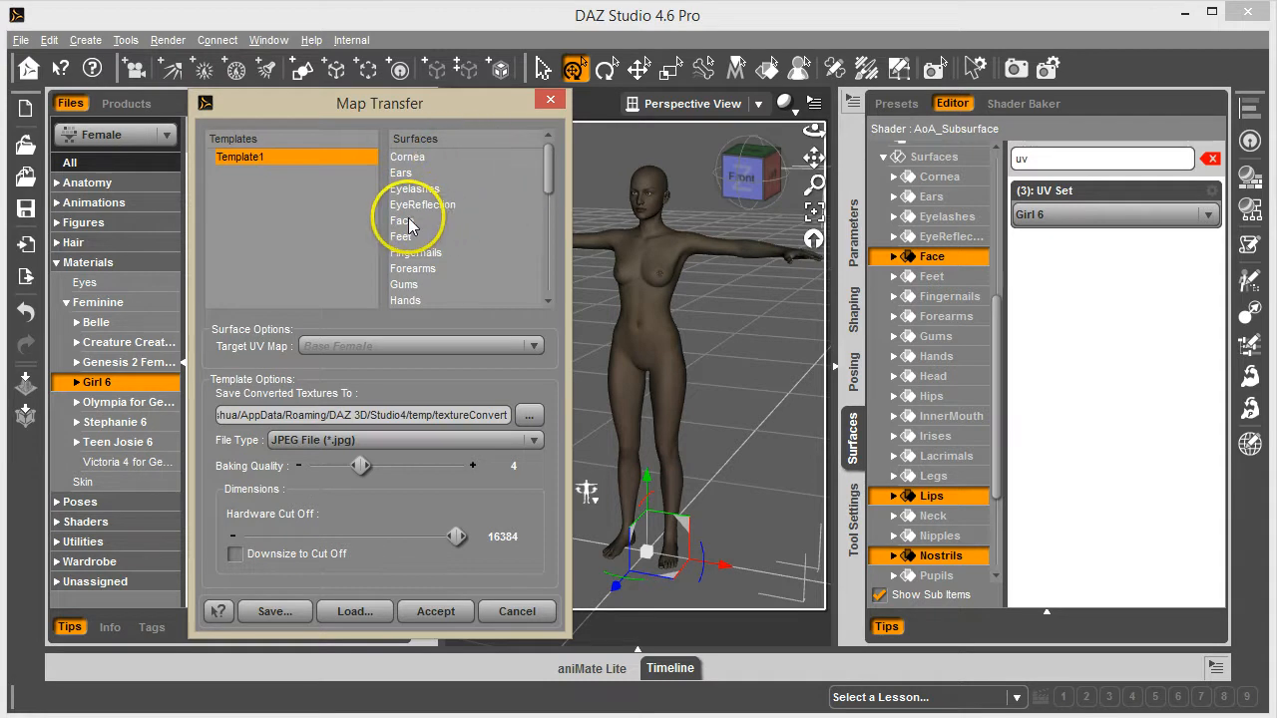
scroll(down, 3)
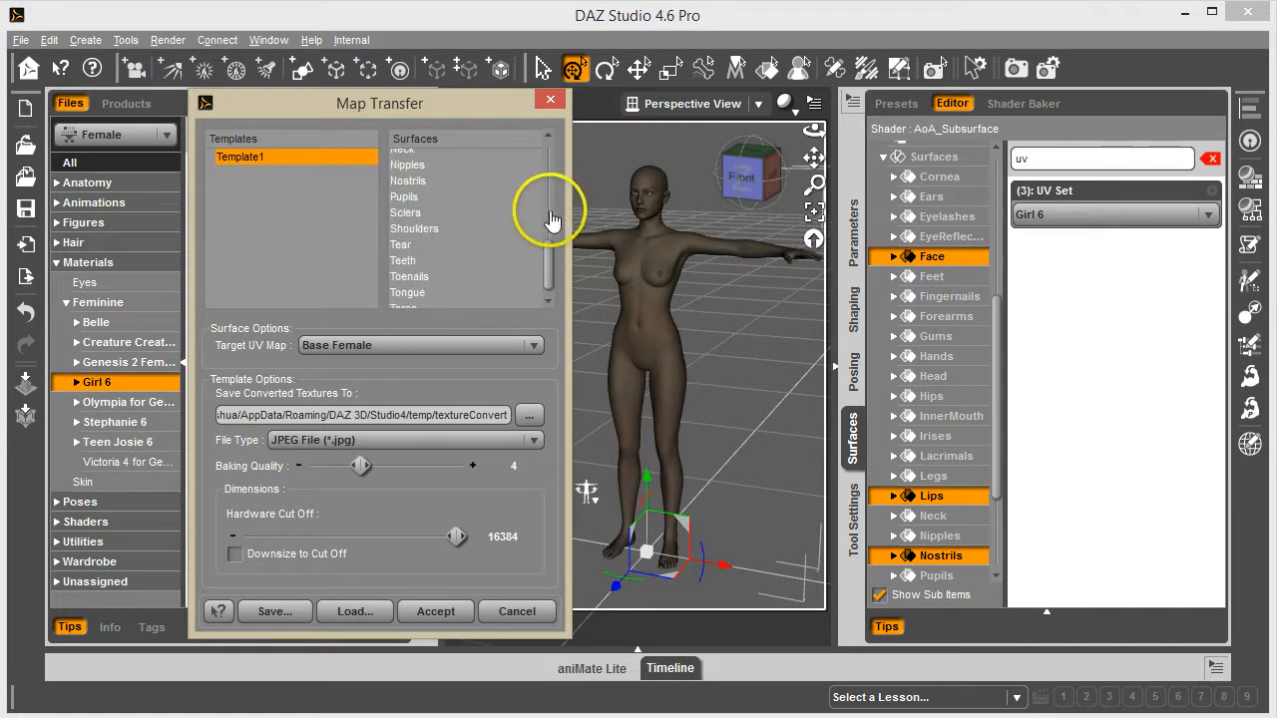
click(407, 179)
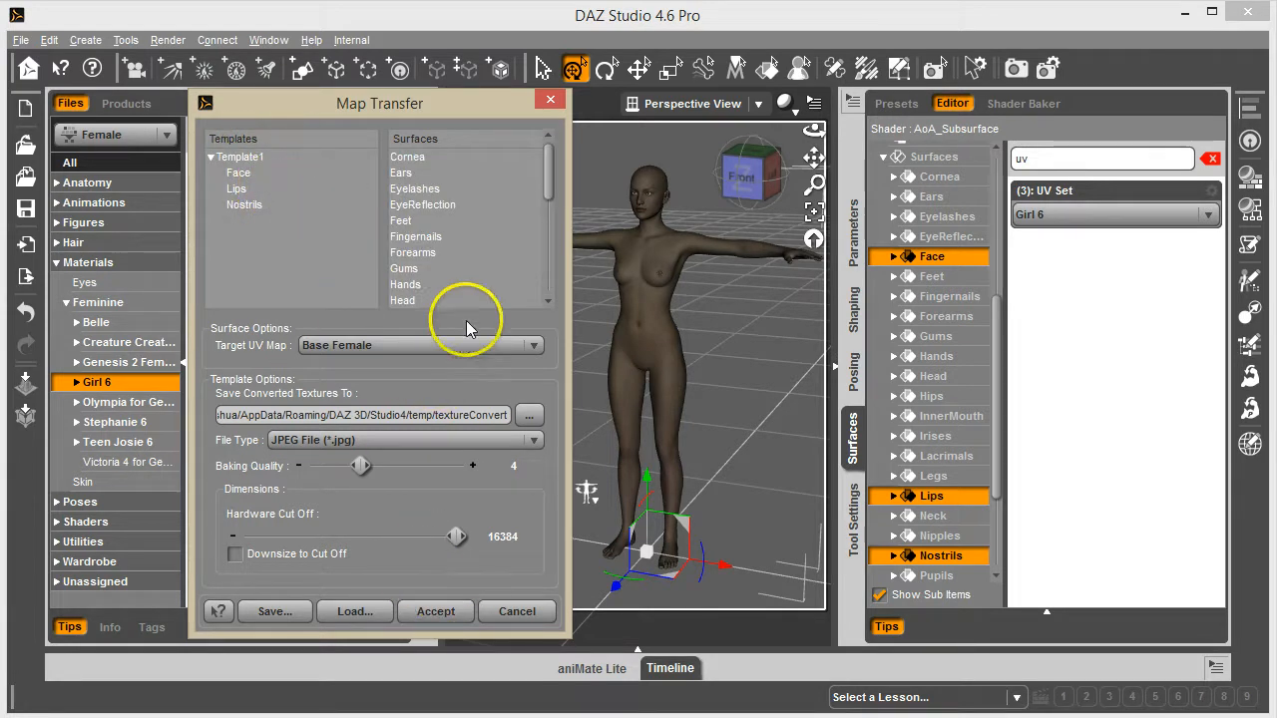
mouse_move(517, 610)
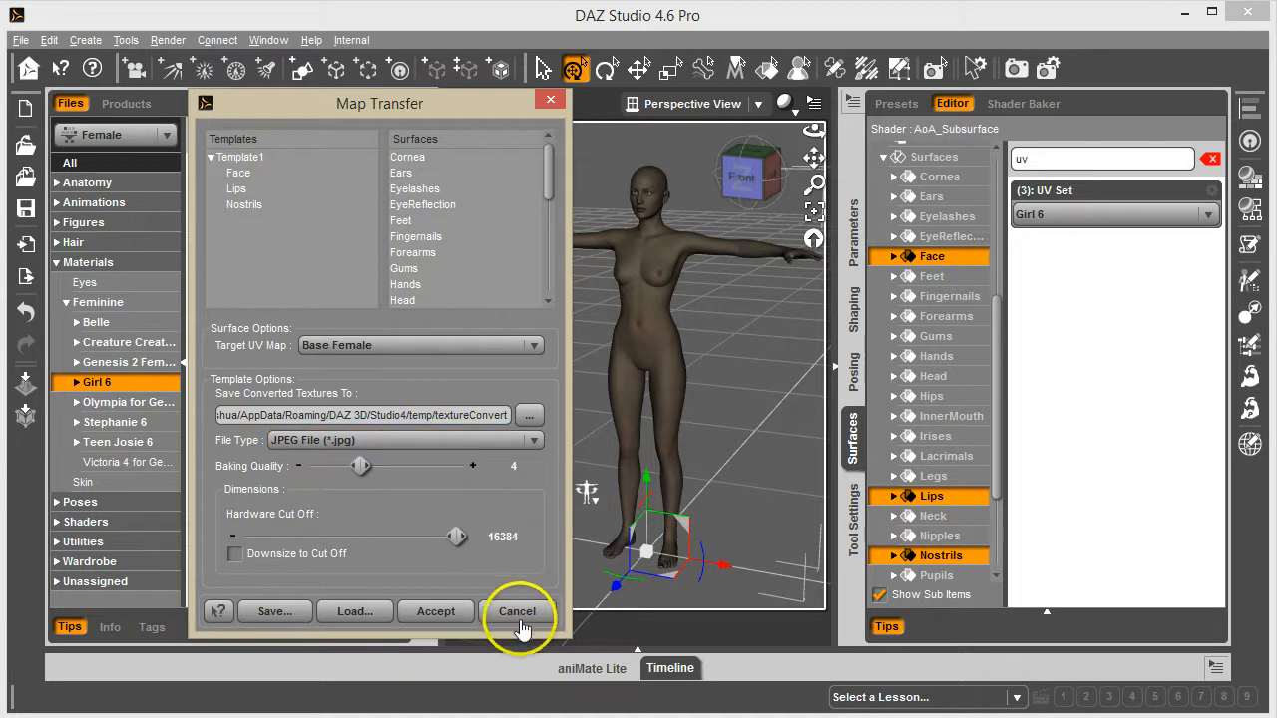
mouse_move(467, 522)
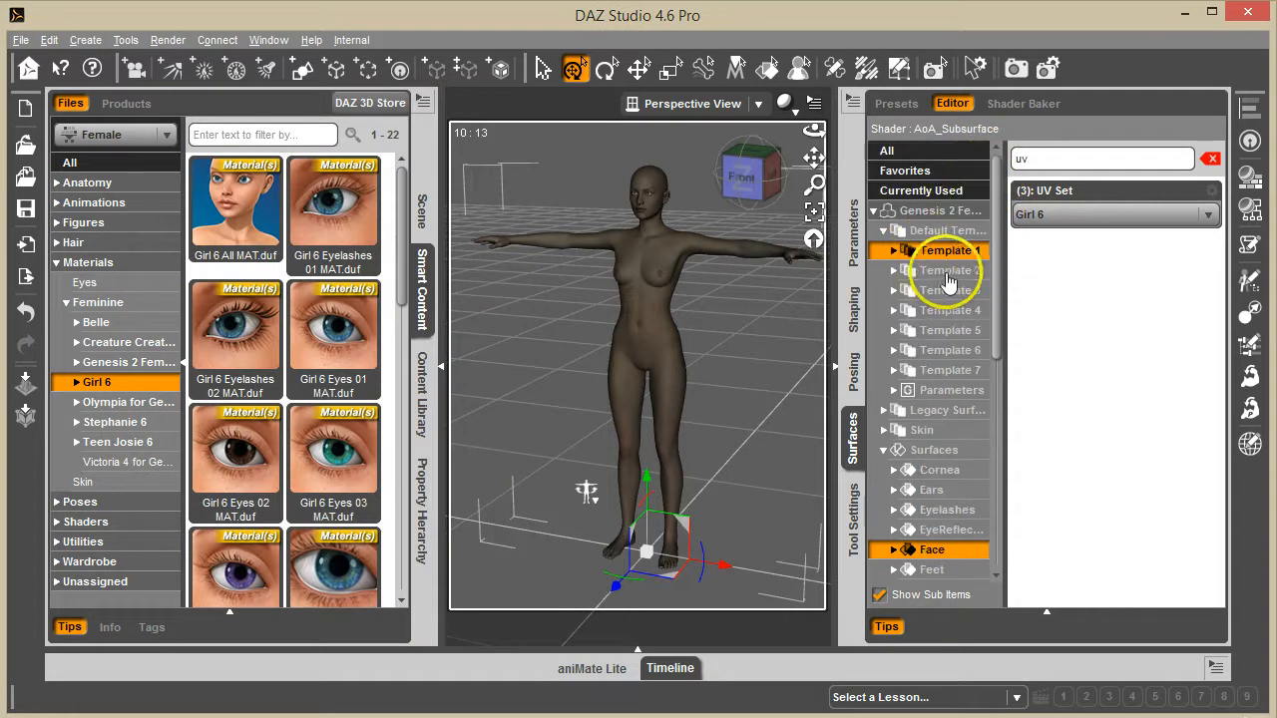
Create Template2 in Map Transfer holding the head, hips and related body surfaces
scroll(down, 3)
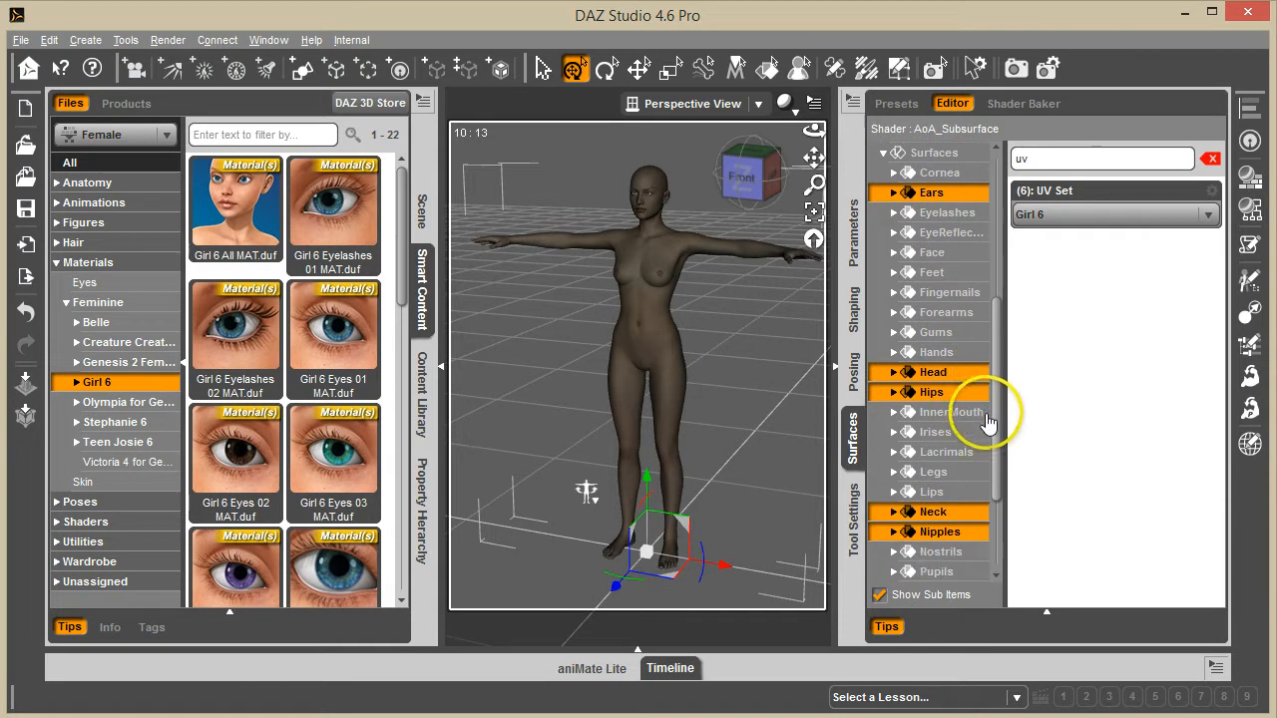
scroll(down, 3)
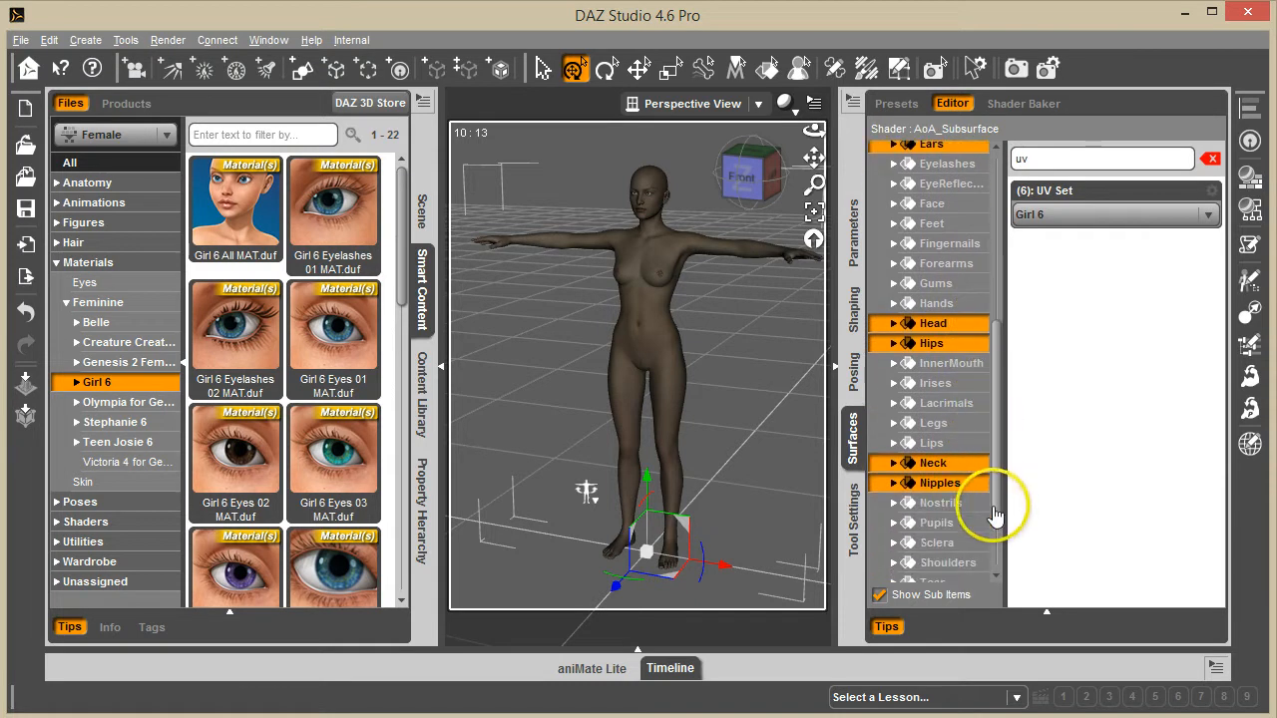
scroll(down, 3)
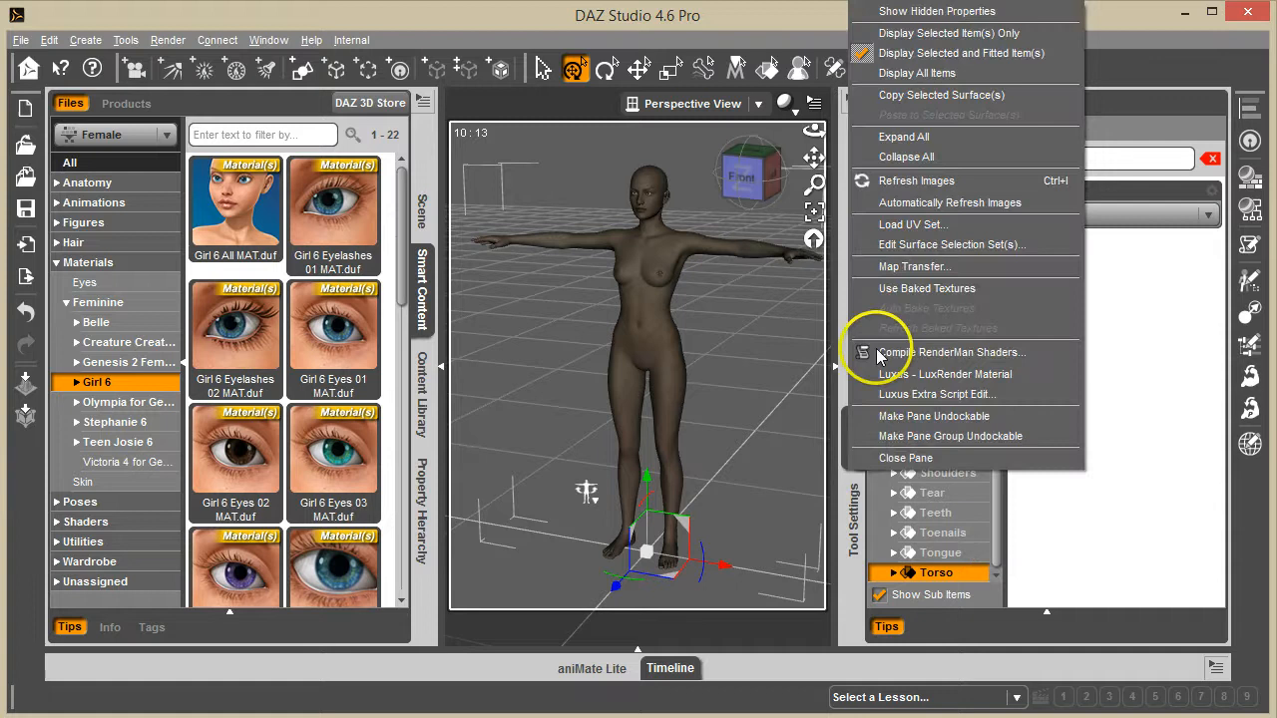
click(914, 267)
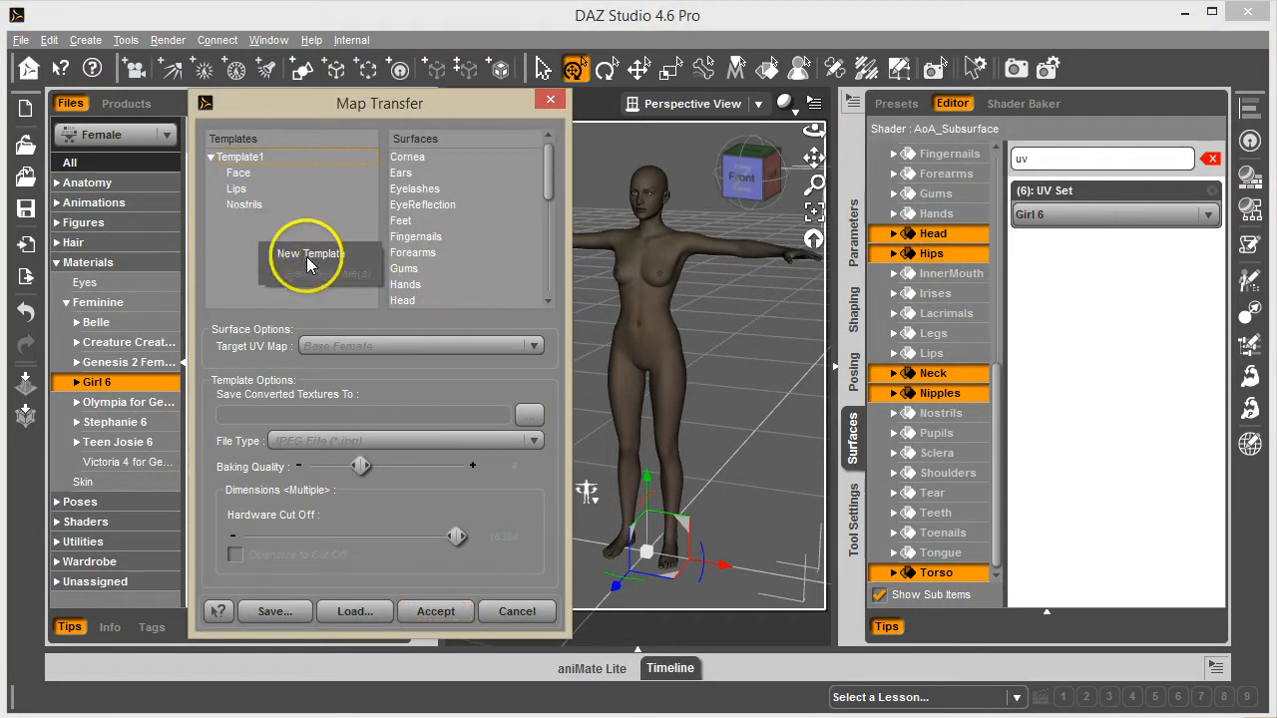
click(309, 254)
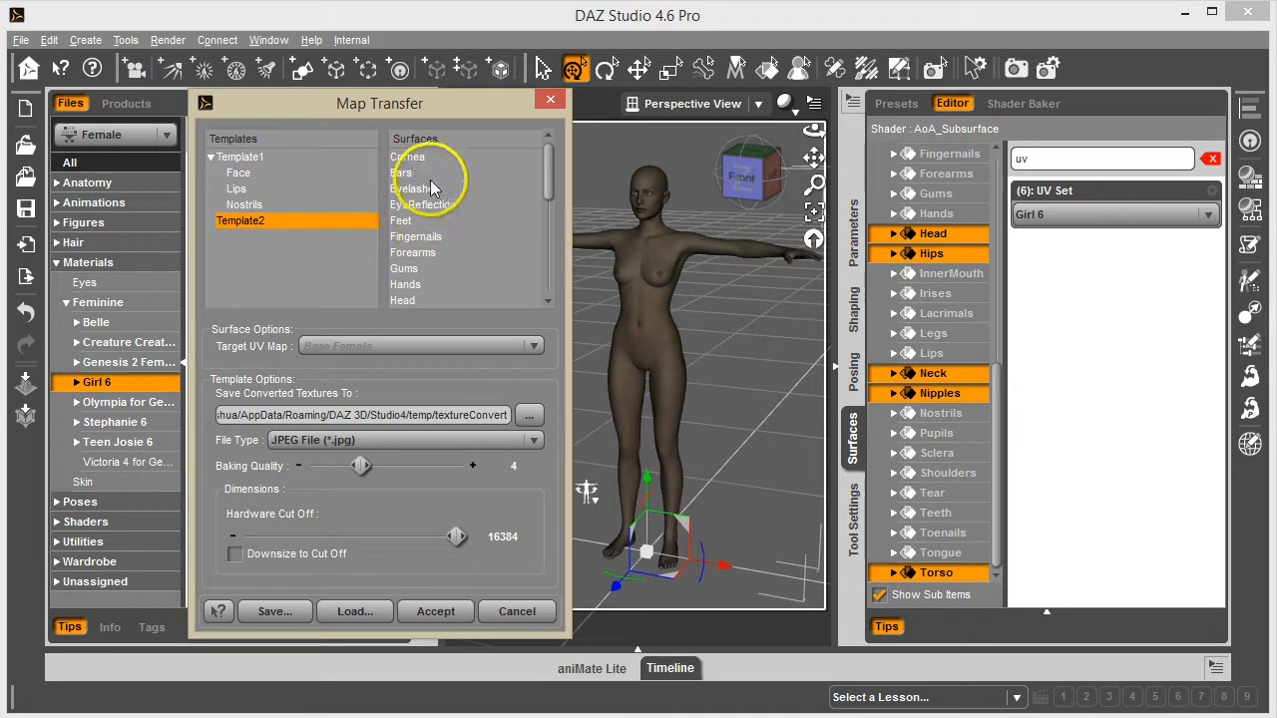
click(401, 172)
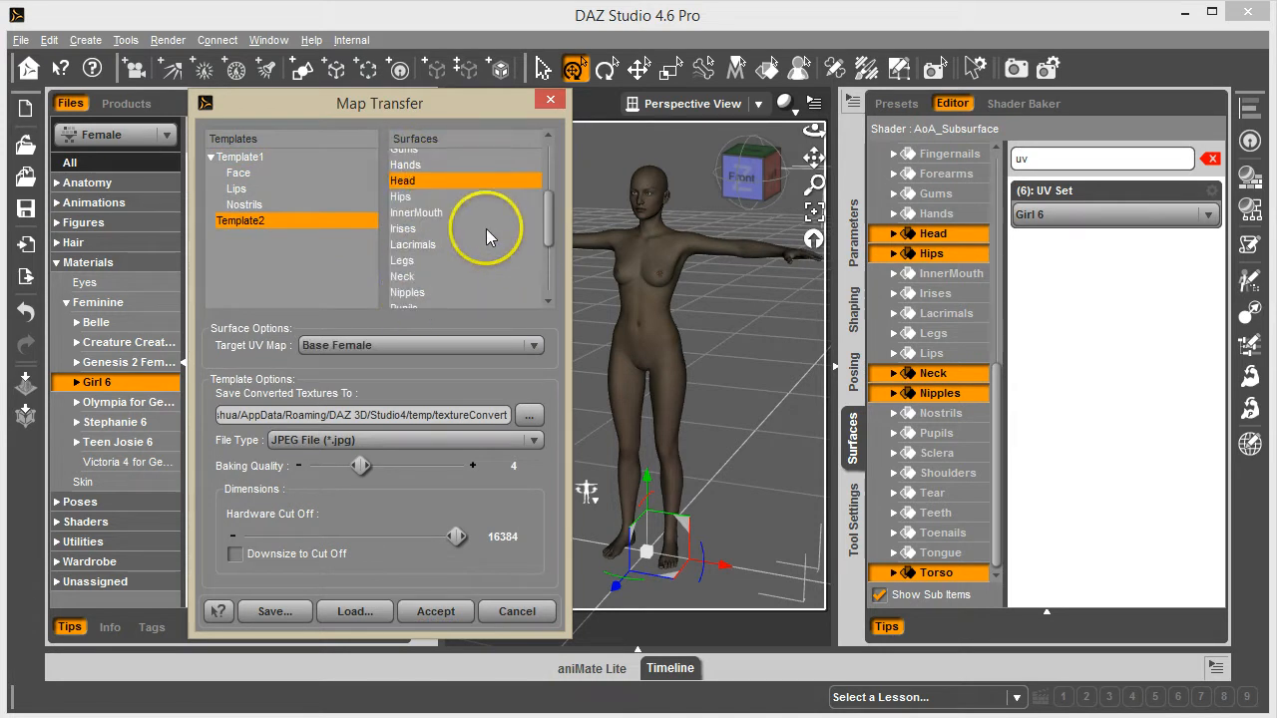
click(399, 197)
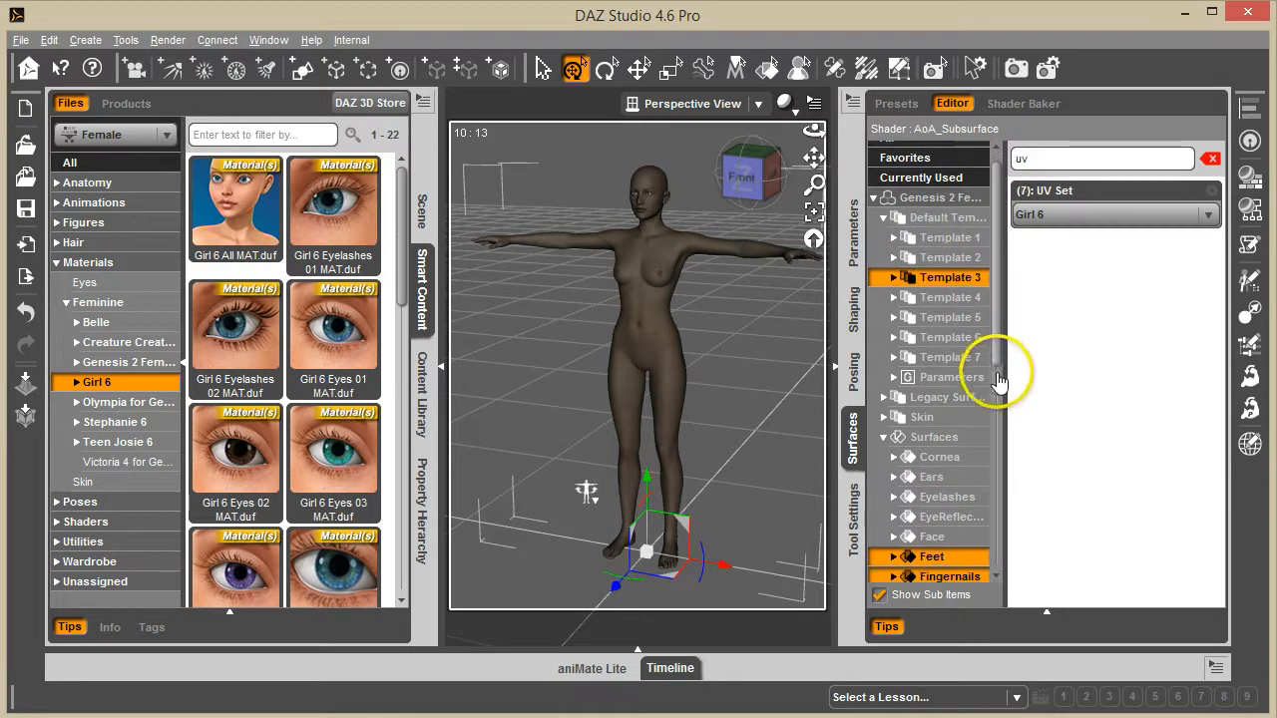
Return to Map Transfer, which lists Template1 and Template2, and select Template1
scroll(down, 3)
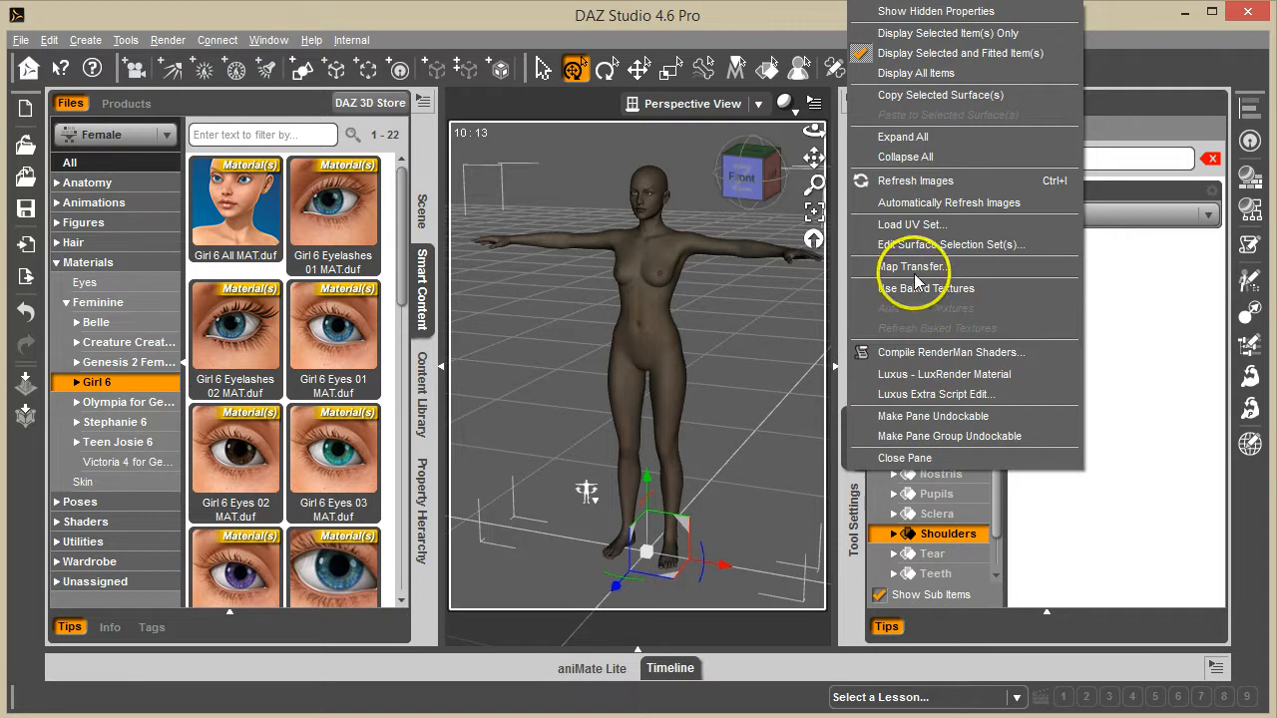
click(914, 267)
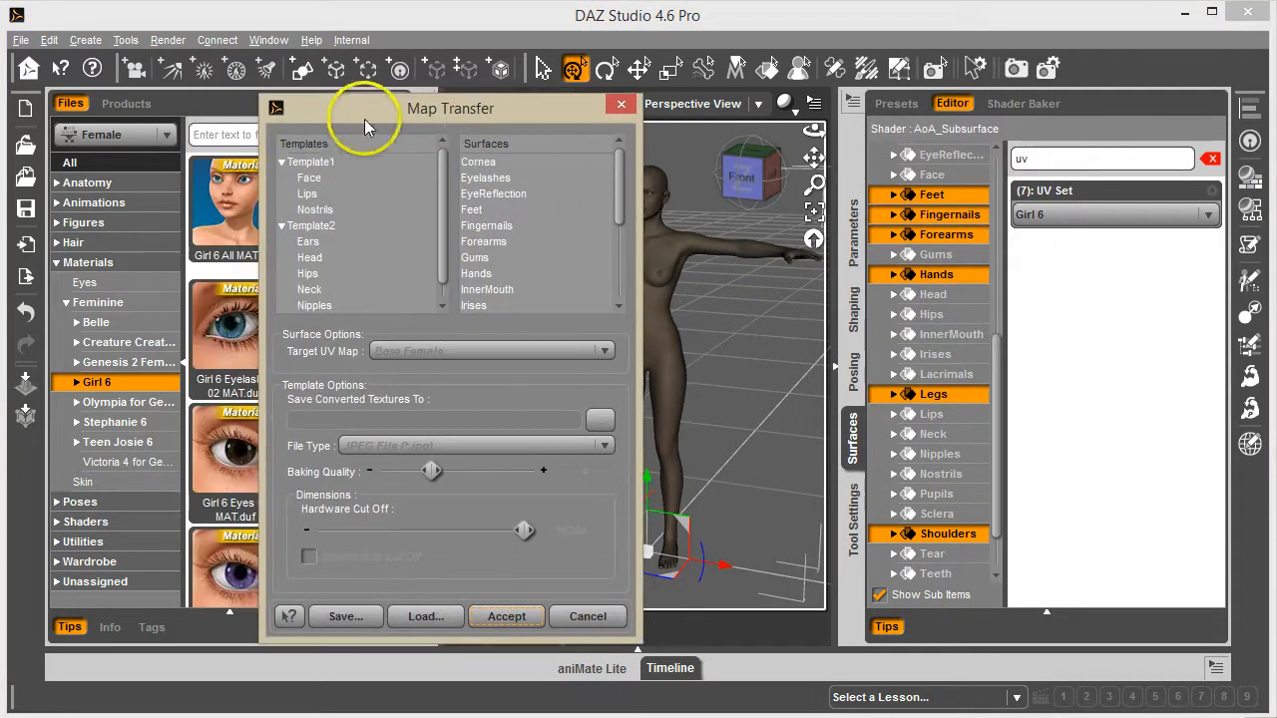
click(311, 162)
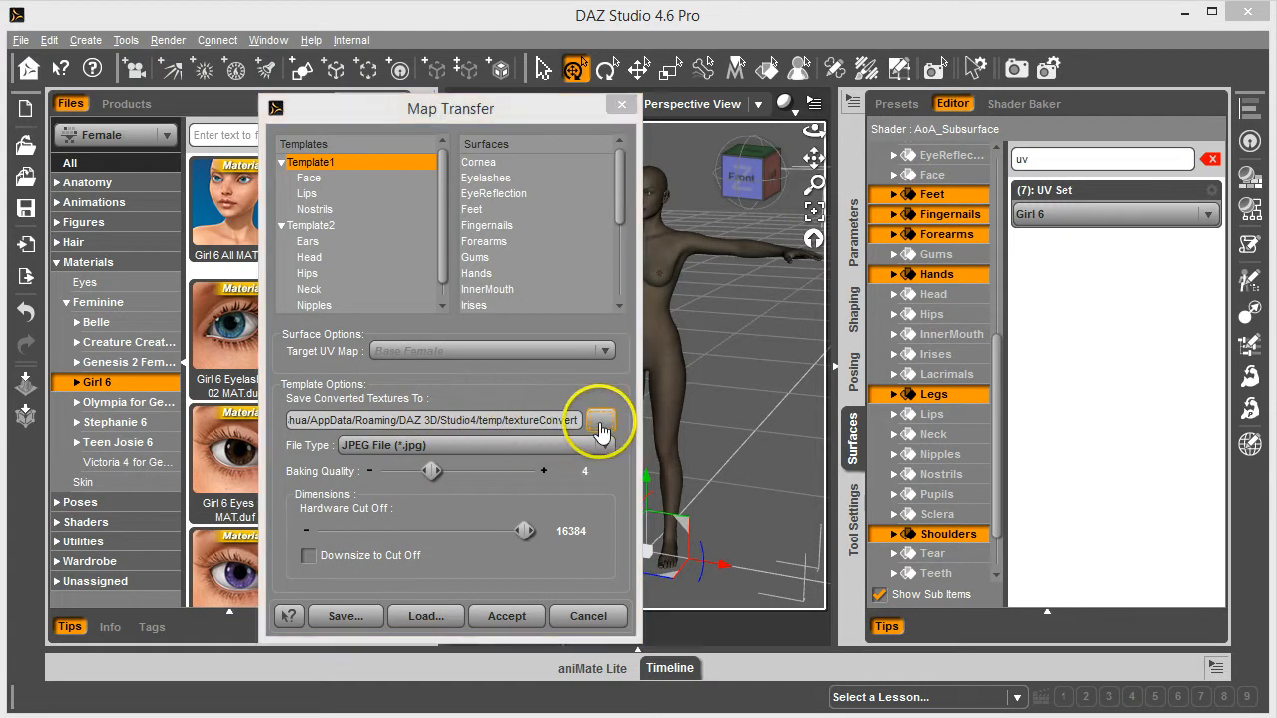
click(598, 419)
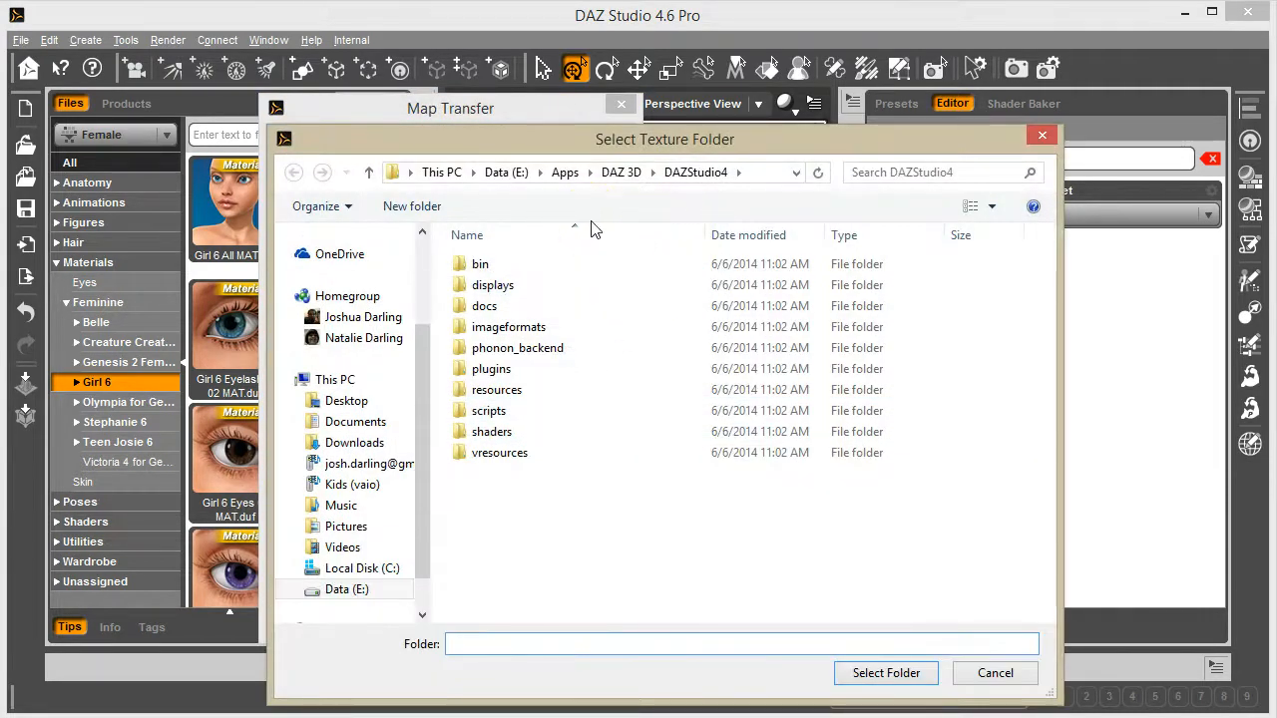
mouse_move(981, 672)
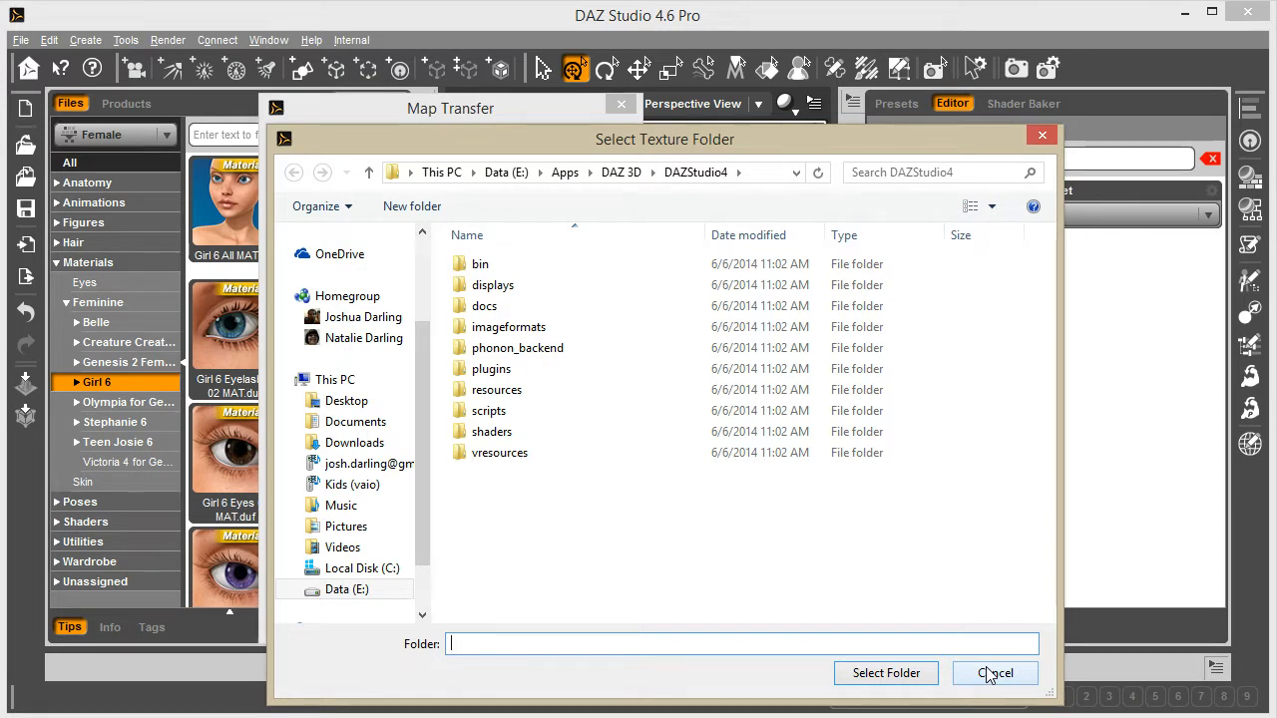
click(994, 672)
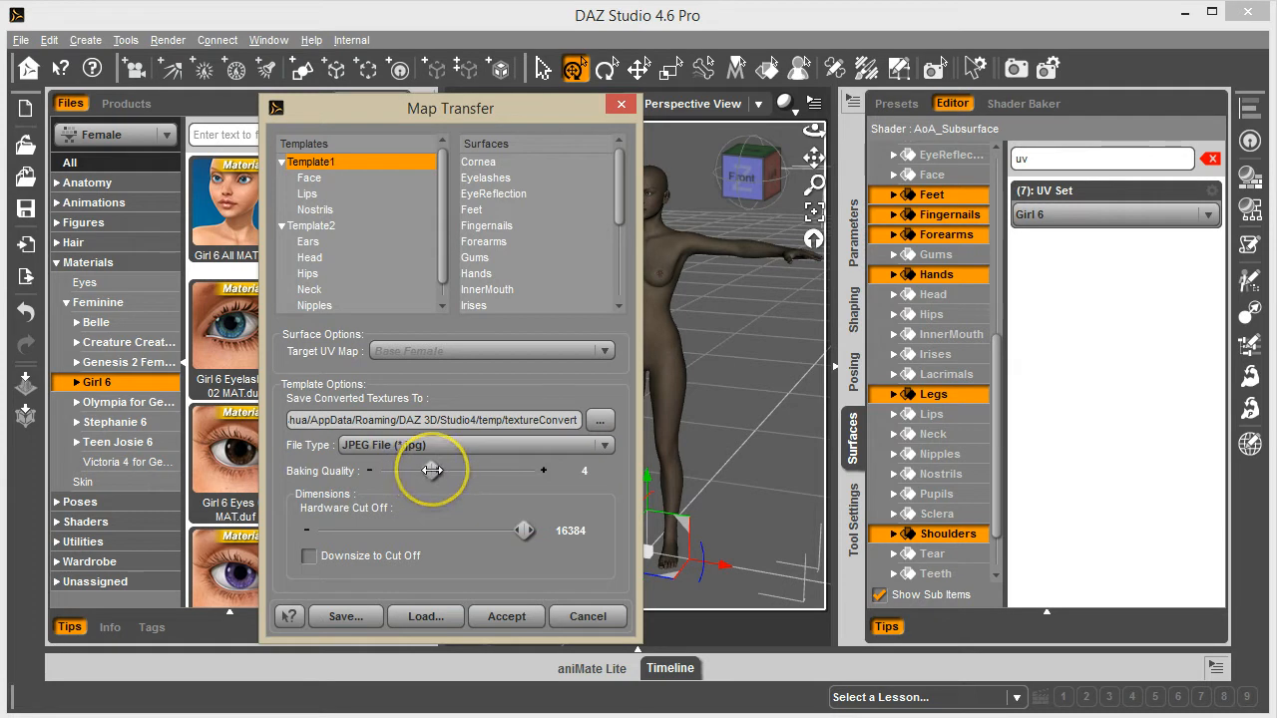
Drag Baking Quality to 10 for Template1 and Template2
drag(435, 471, 539, 470)
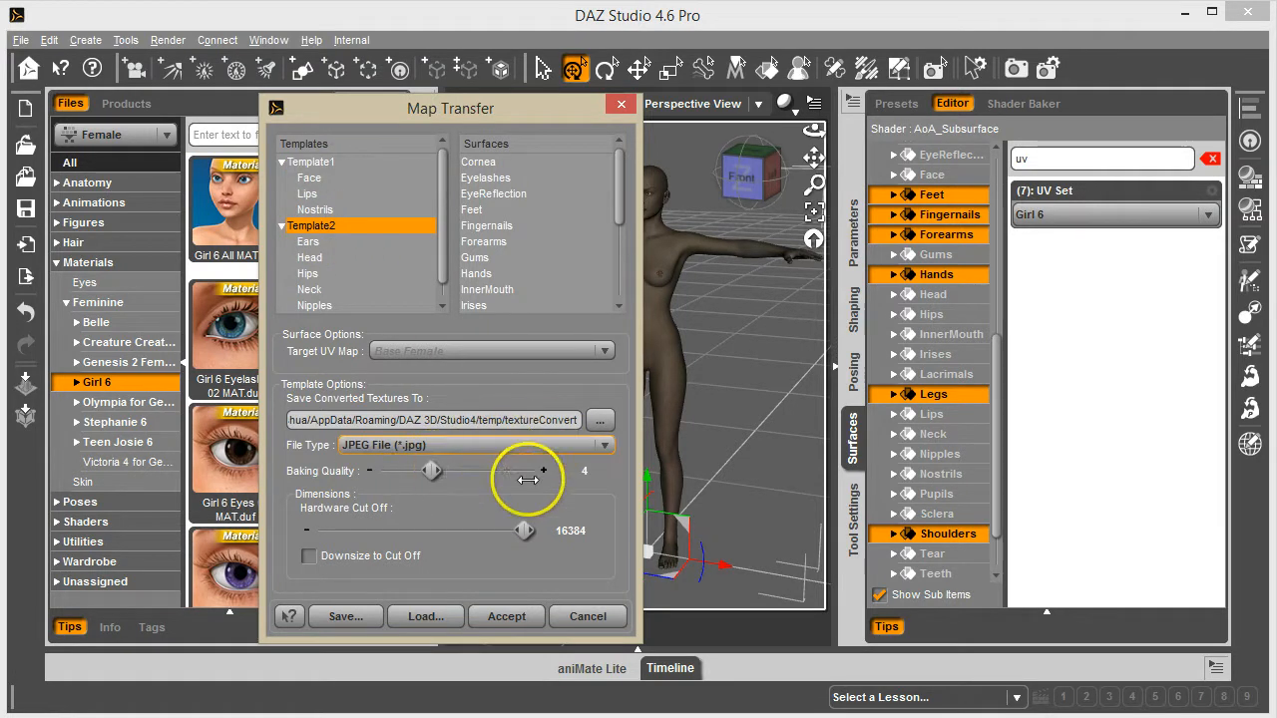
drag(430, 470, 539, 471)
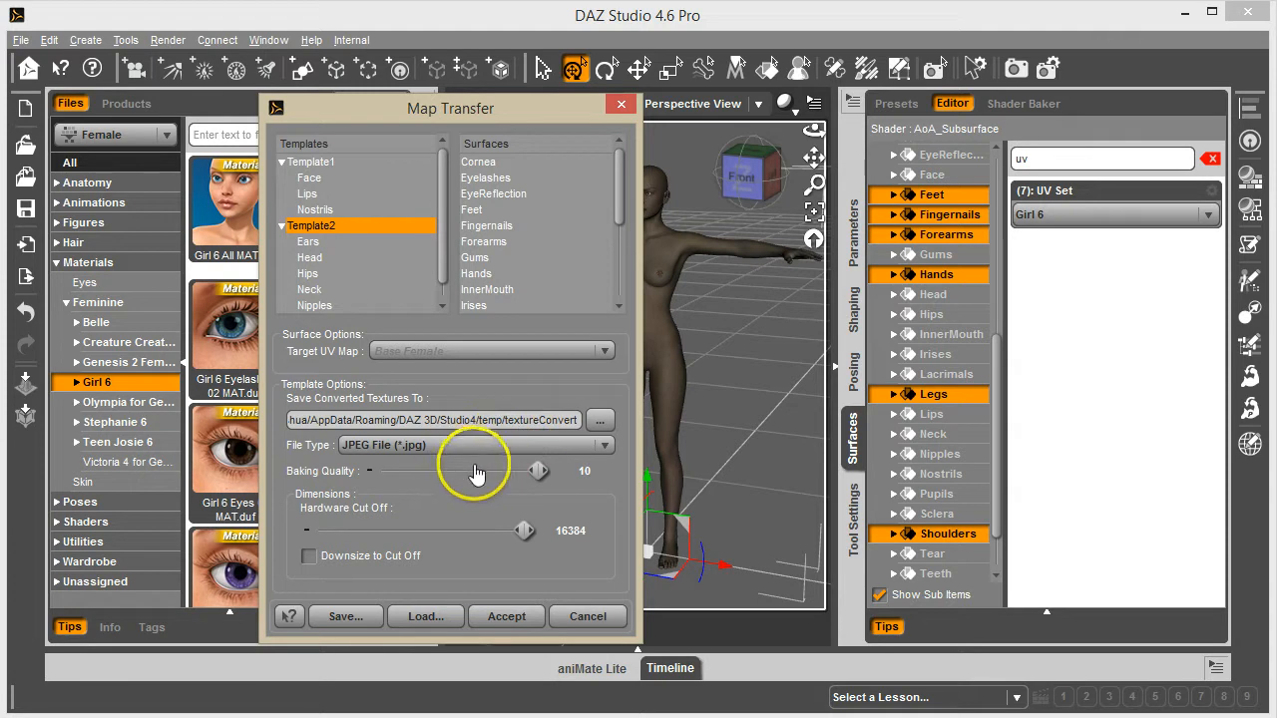
mouse_move(439, 295)
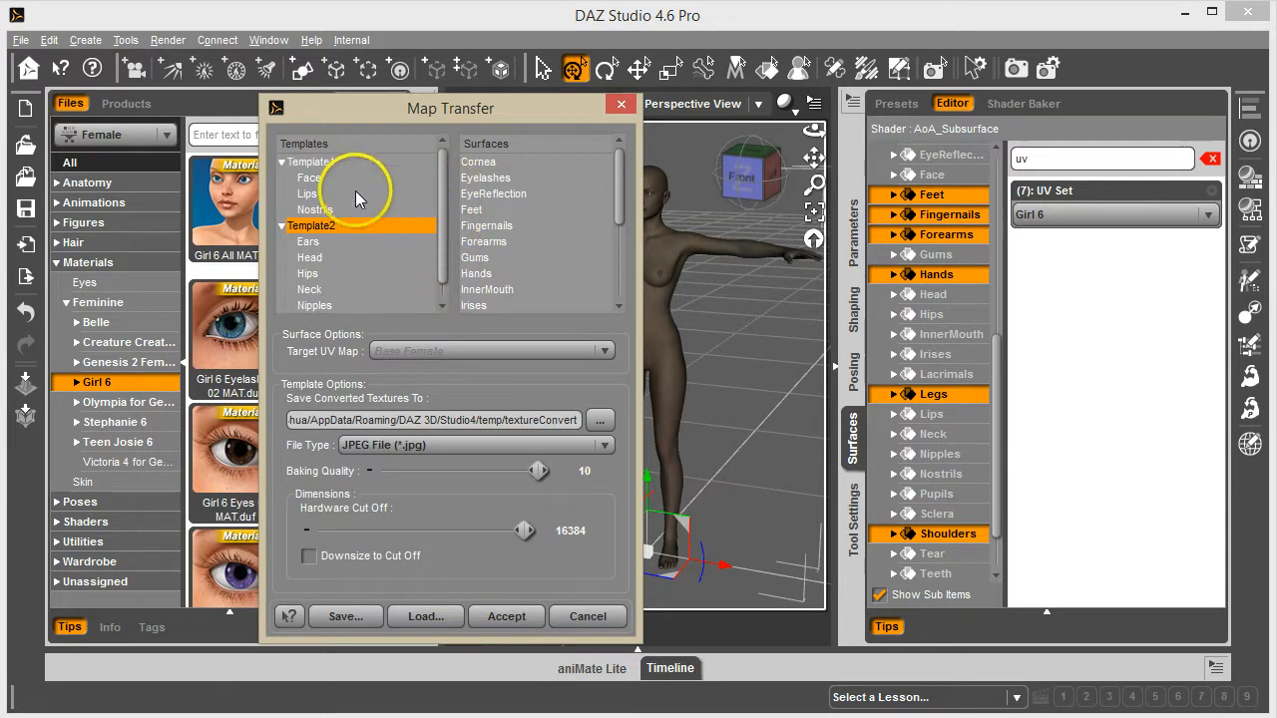
click(309, 177)
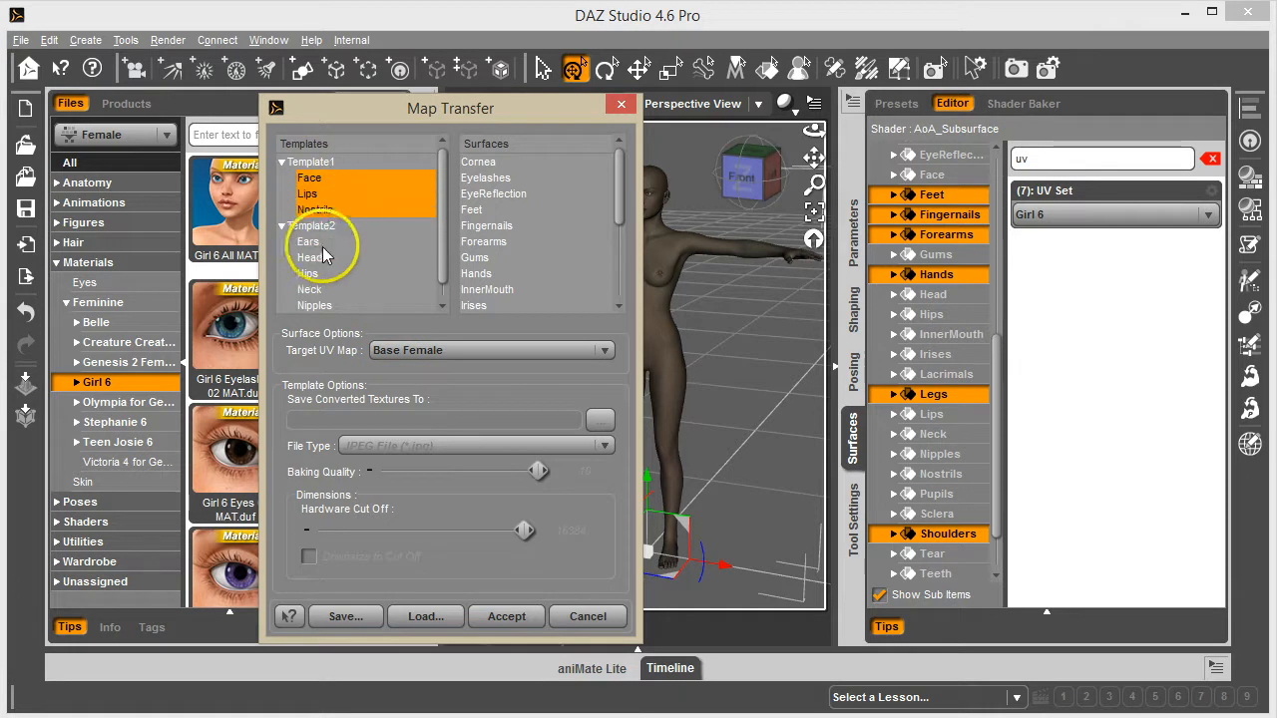
Set Target UV Map to Base Female for the surfaces of both templates
click(603, 351)
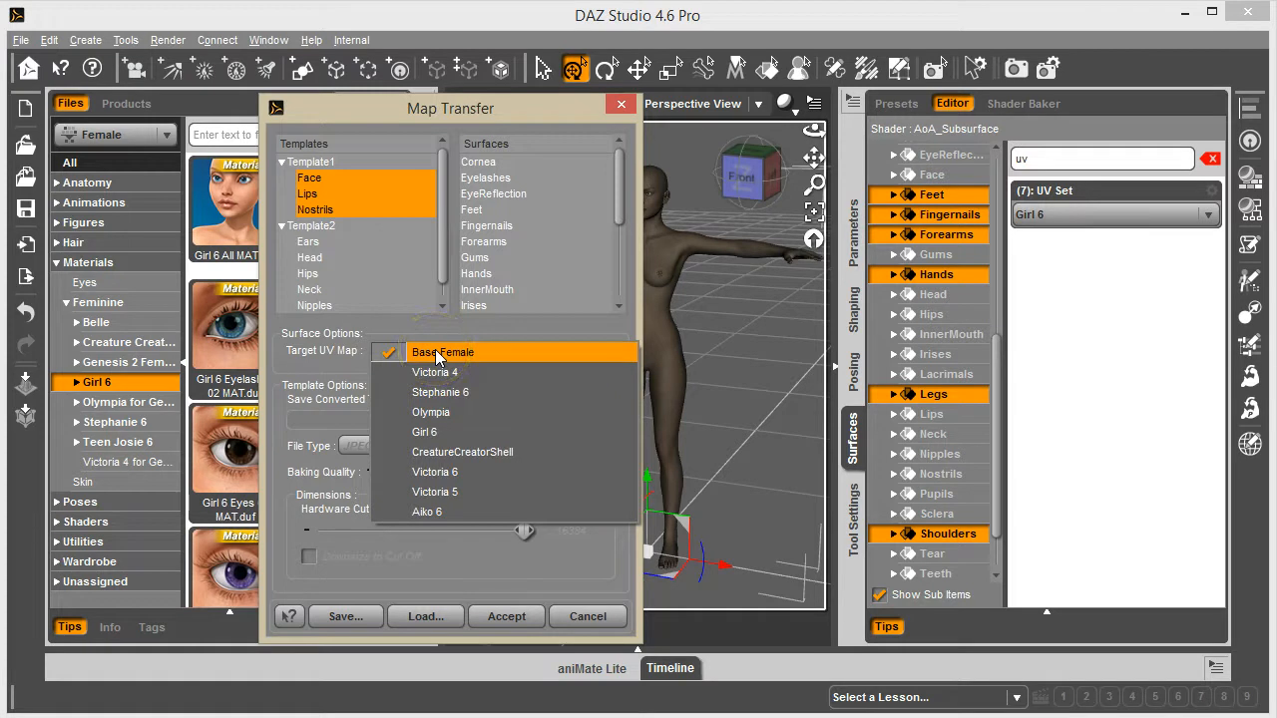
click(443, 351)
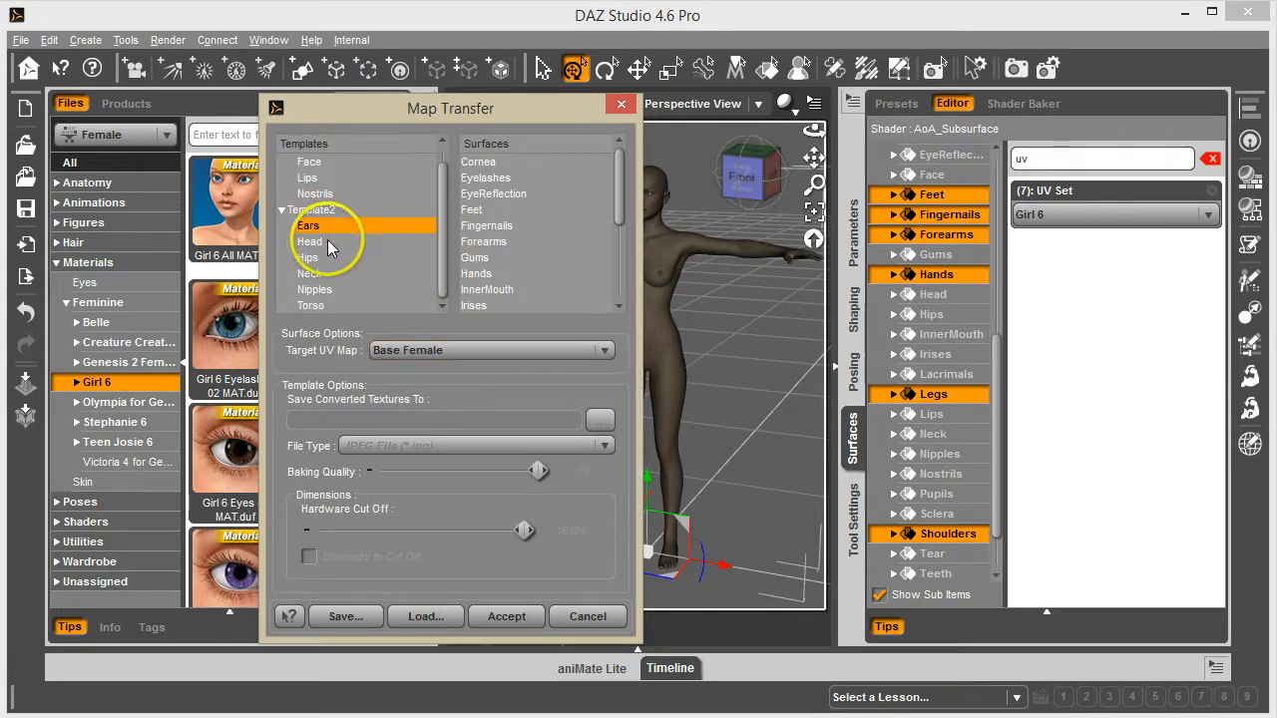
click(315, 290)
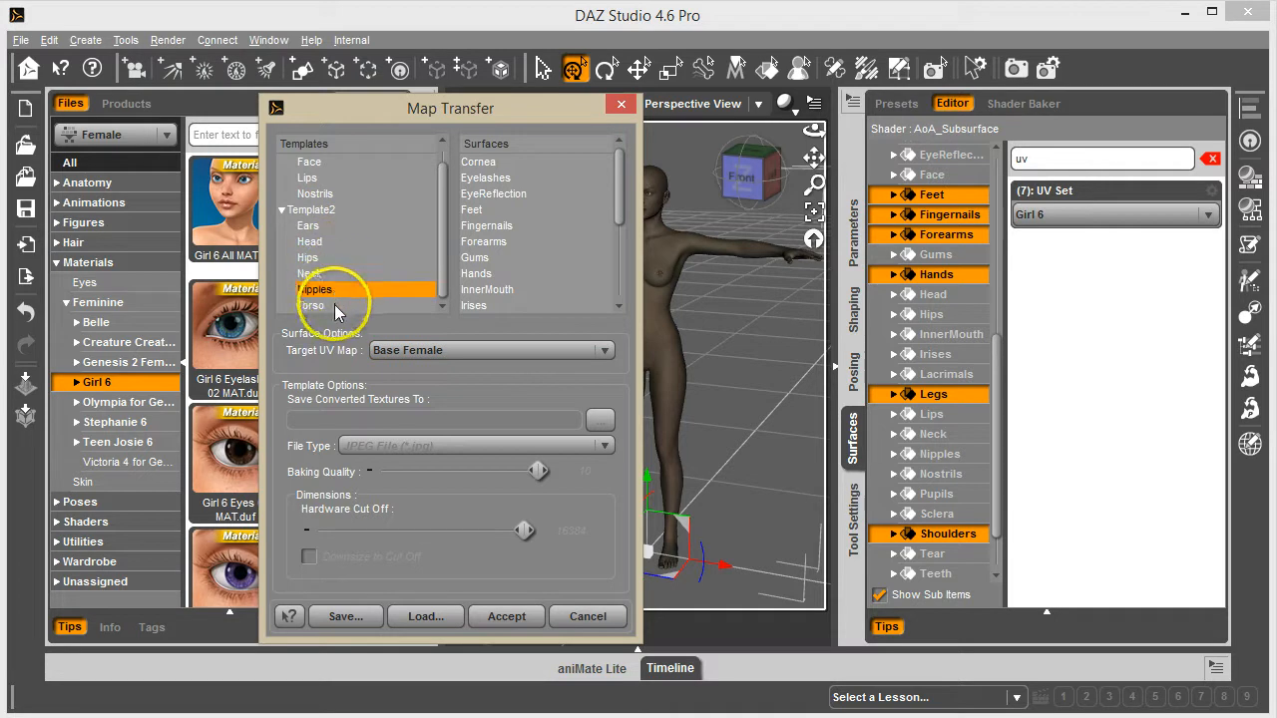
click(312, 305)
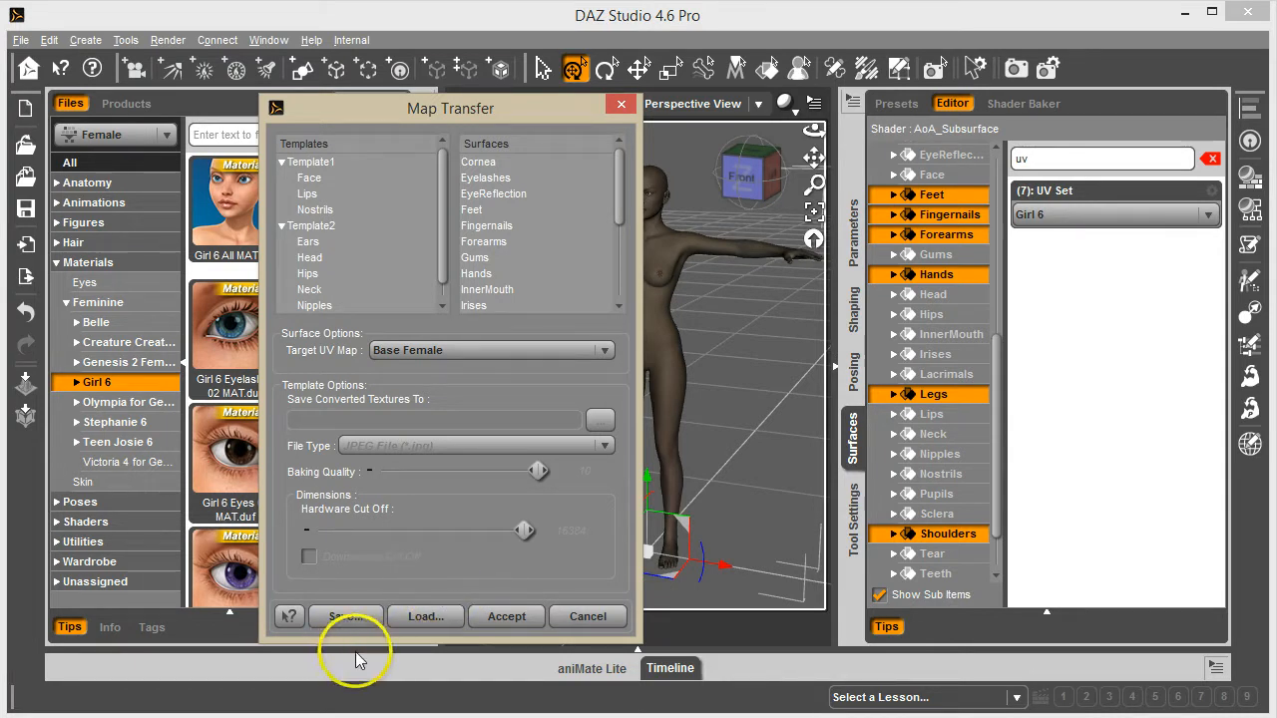
click(347, 615)
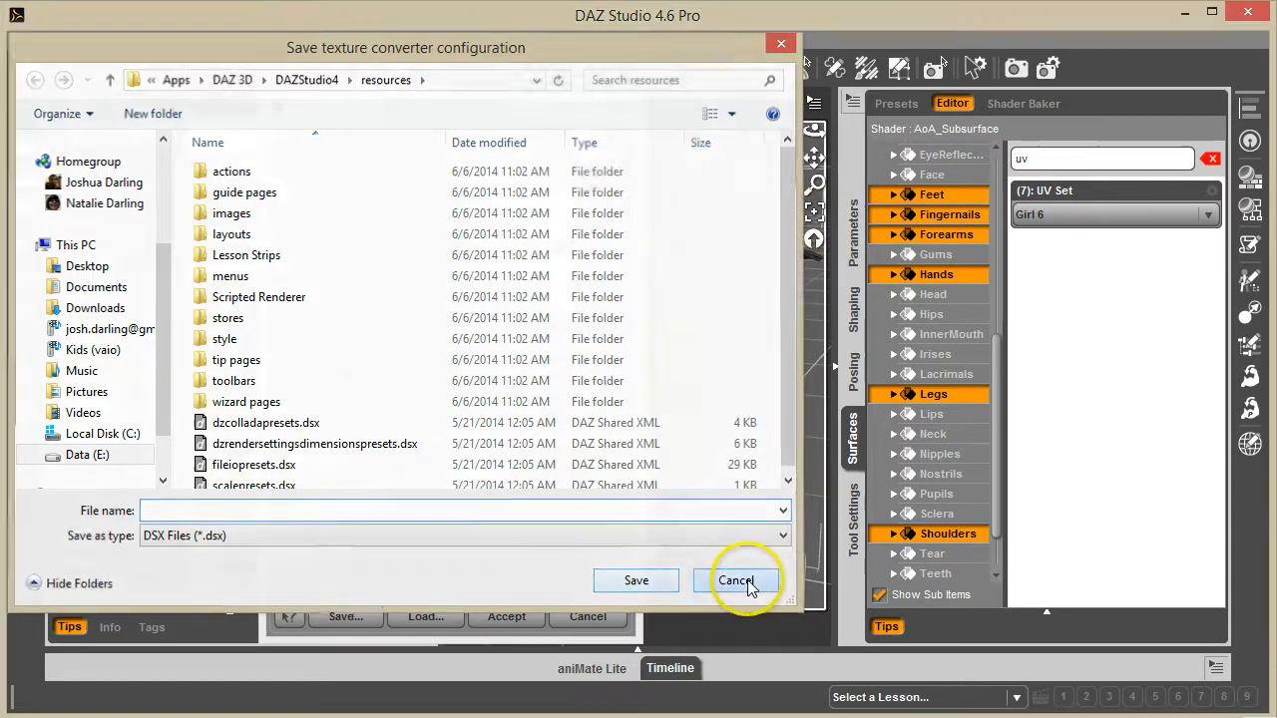
click(736, 580)
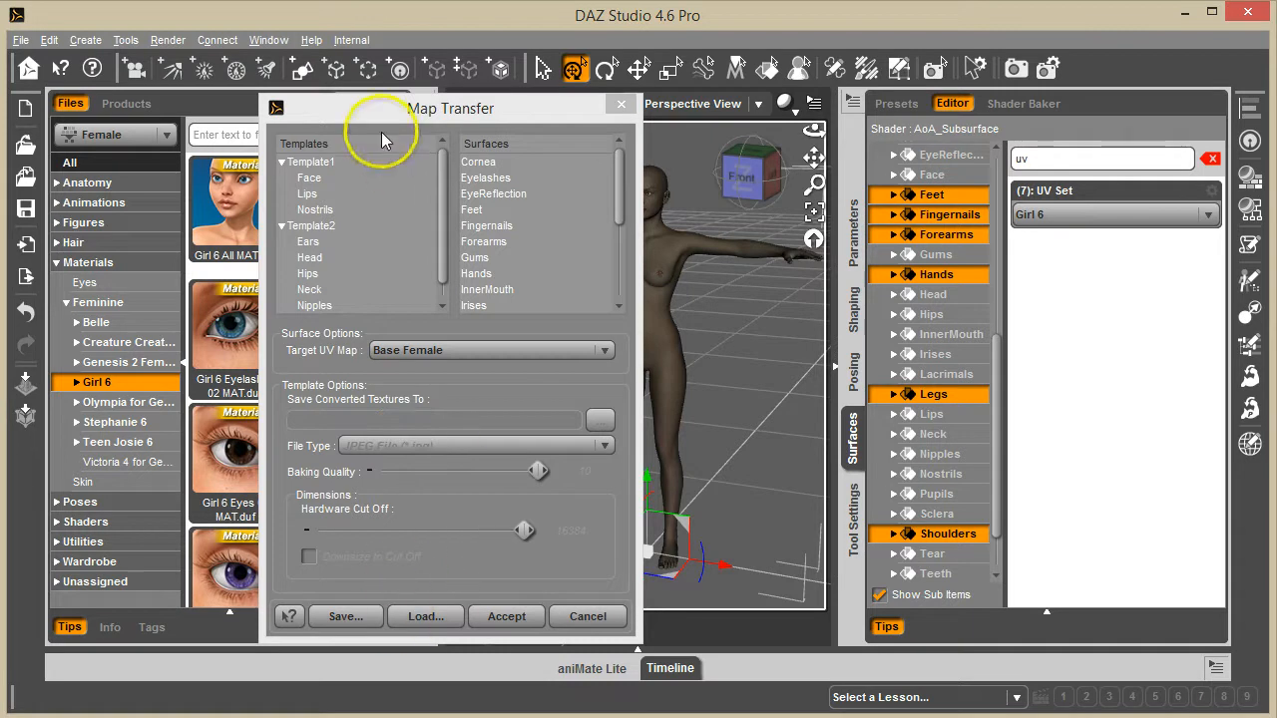
mouse_move(475, 429)
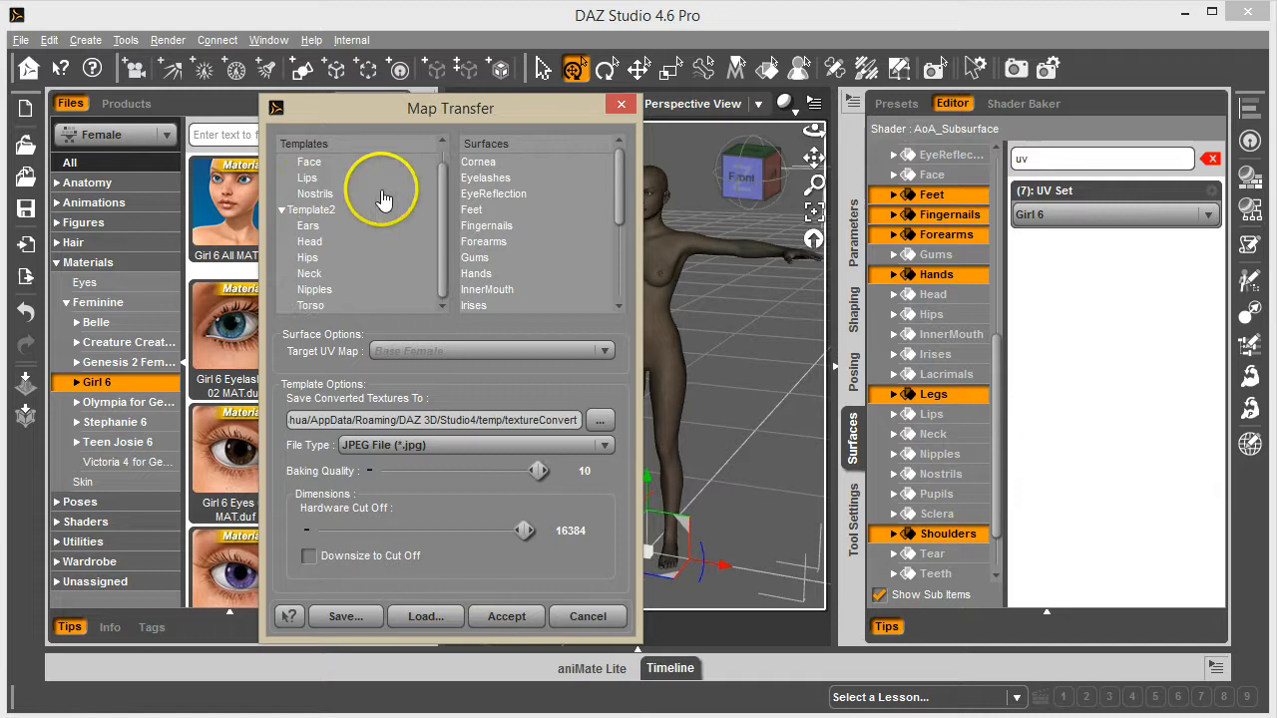
click(311, 162)
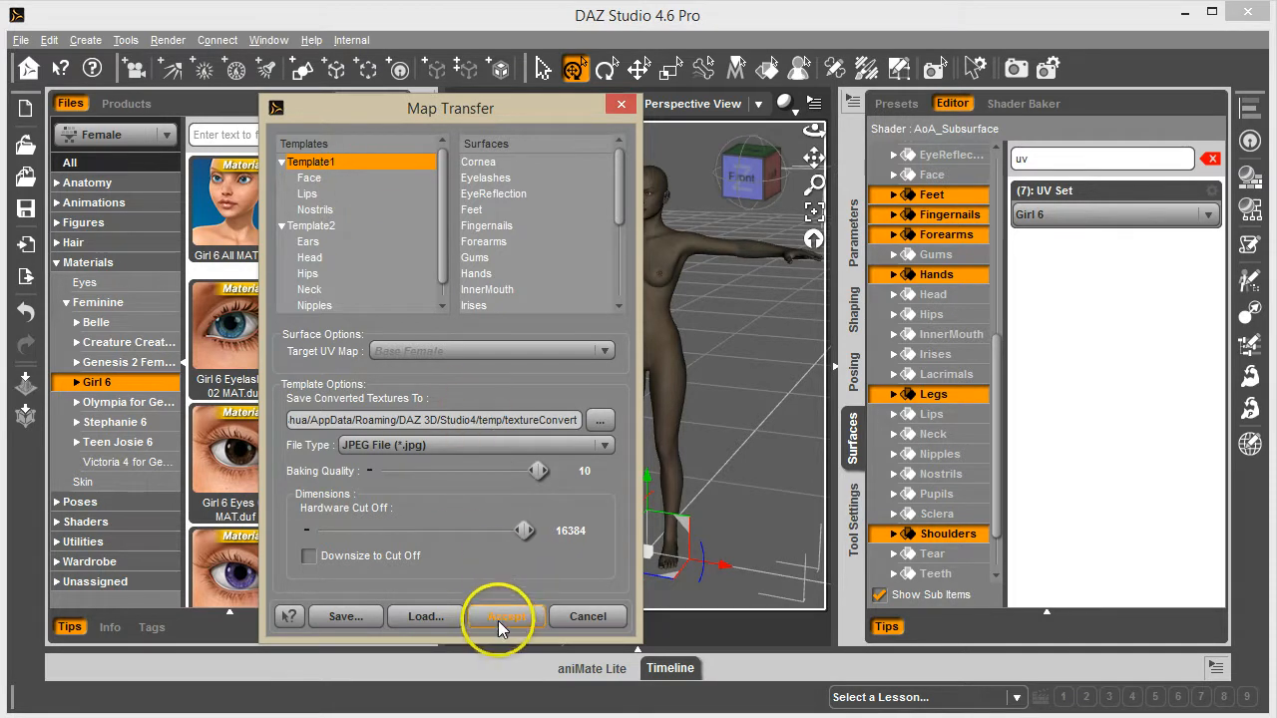
Accept Map Transfer so 3Delight starts converting both templates to Base Female textures
click(502, 614)
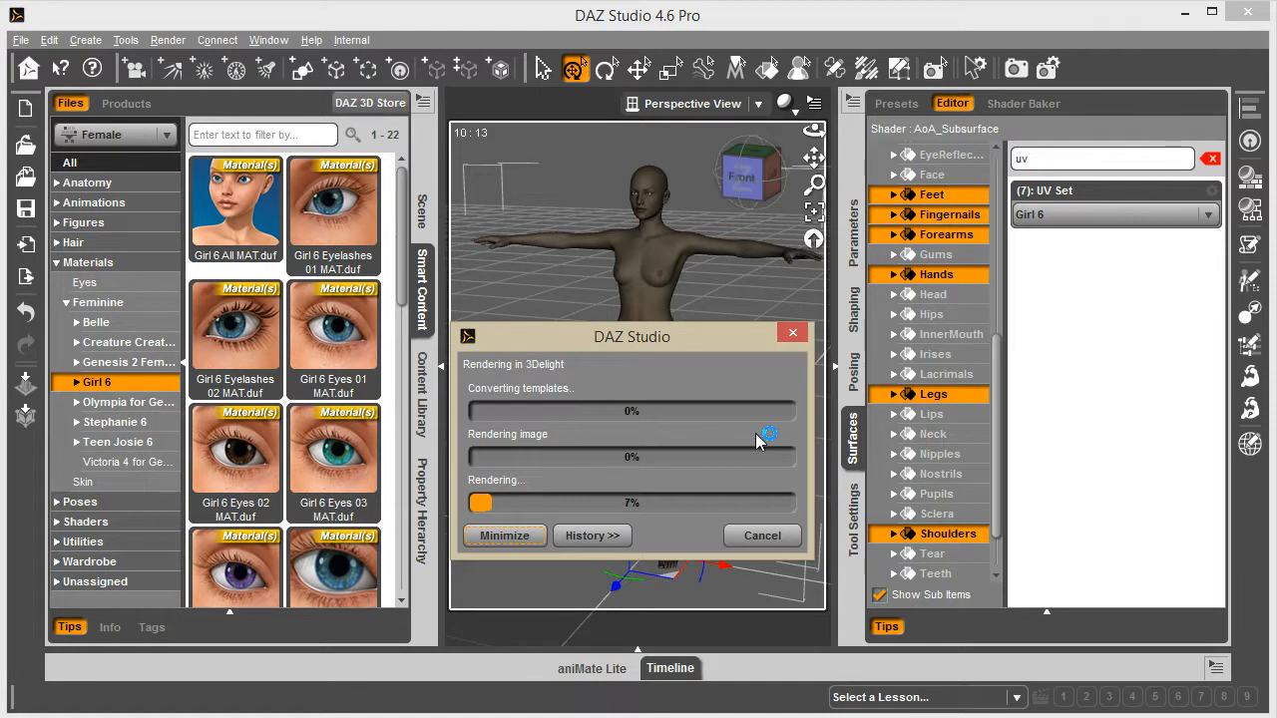
mouse_move(668, 343)
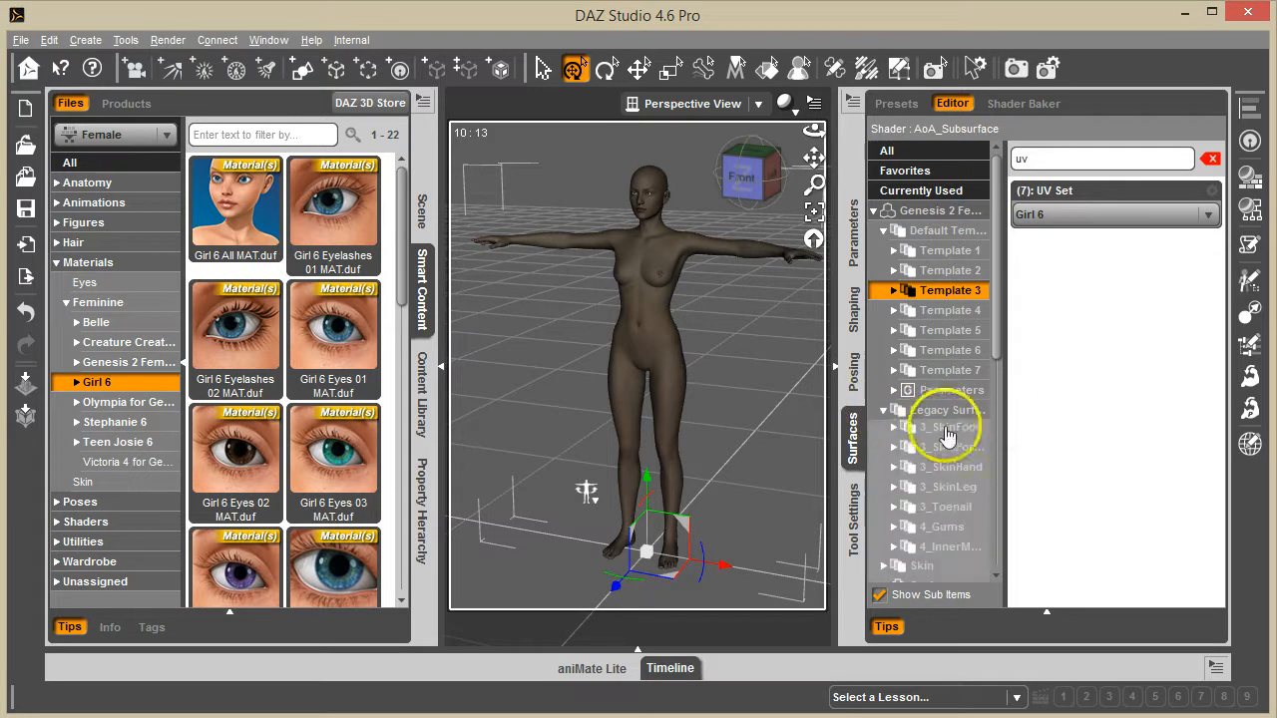
Locate the new Legacy Surfaces group and select 1_Lip to inspect its UV set
scroll(down, 3)
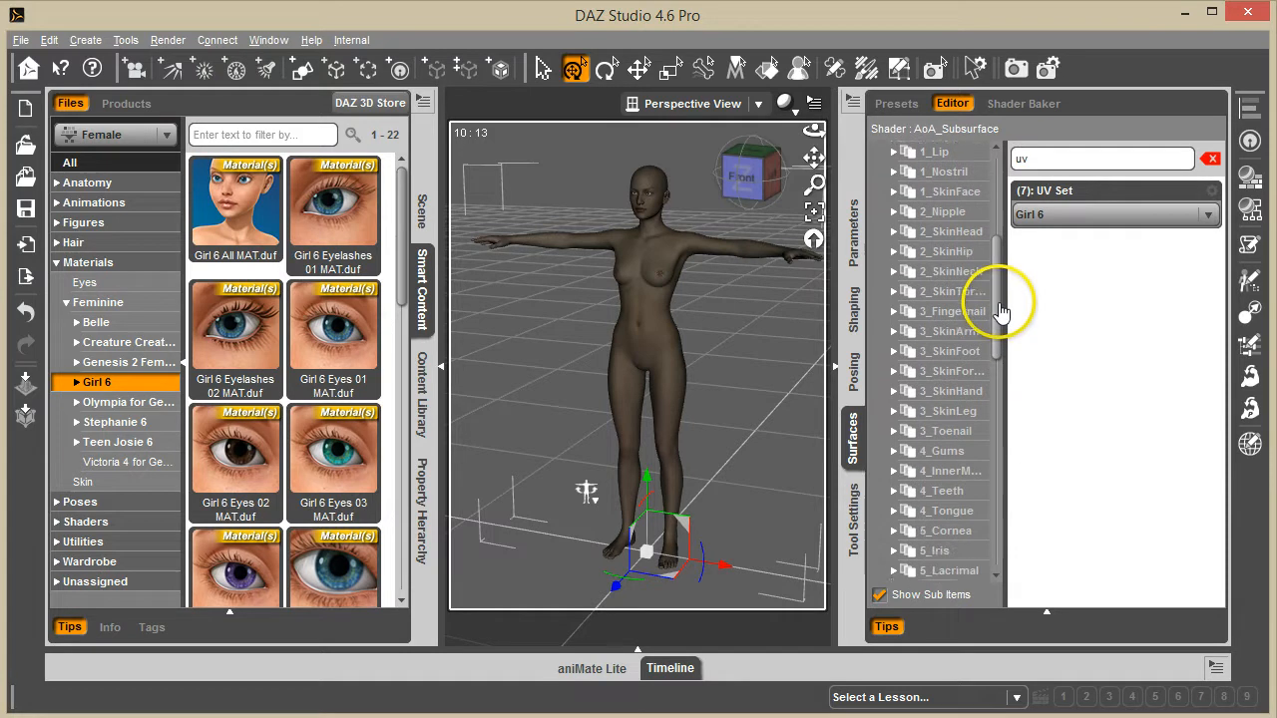
scroll(down, 3)
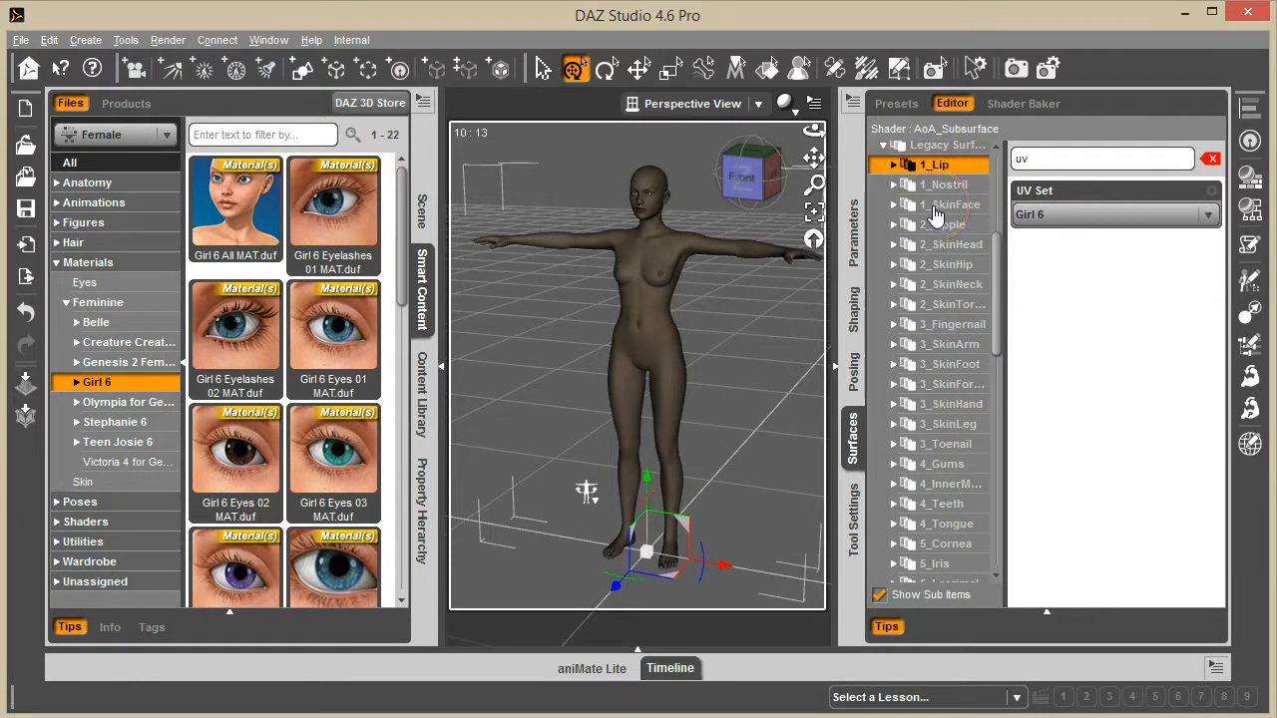
click(954, 203)
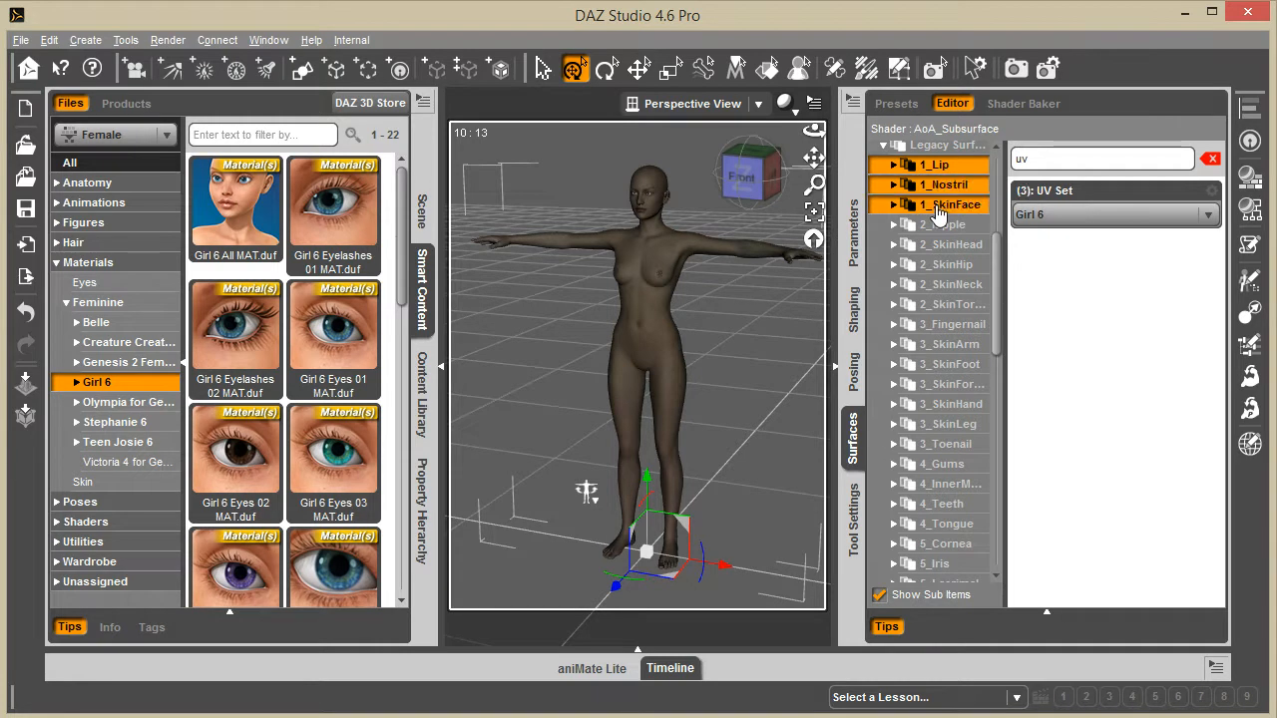
scroll(down, 3)
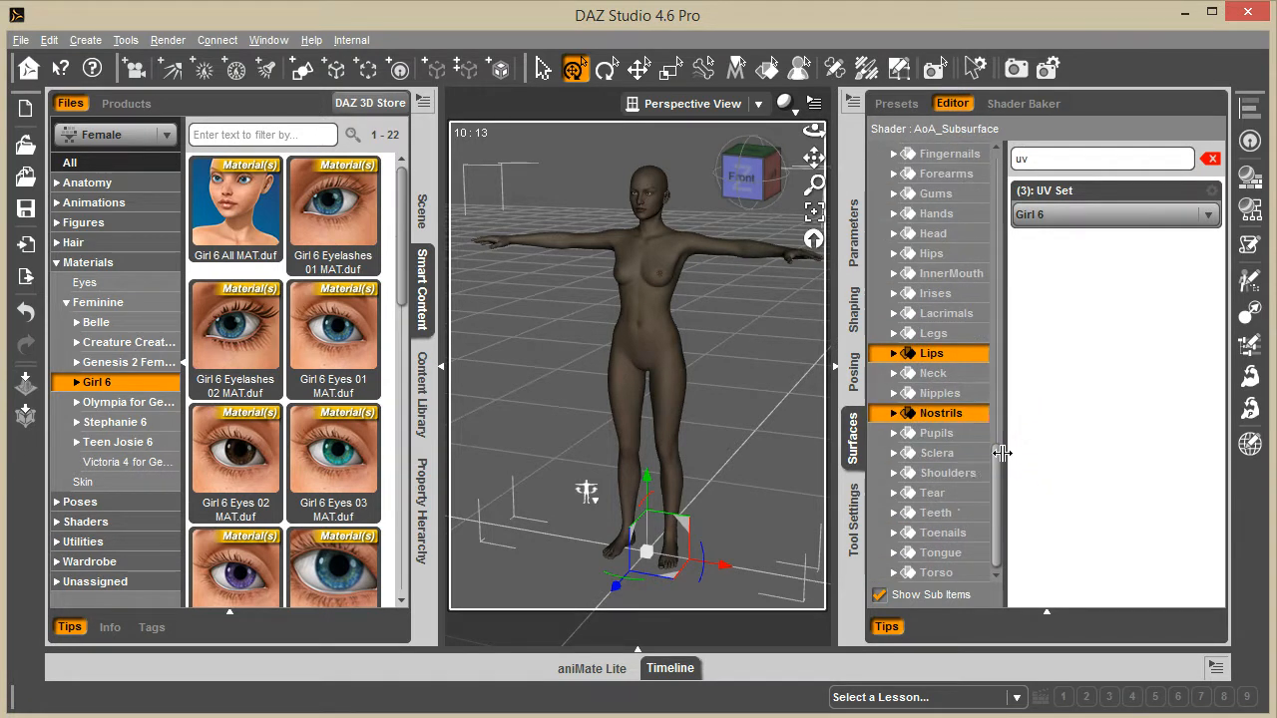
mouse_move(1002, 187)
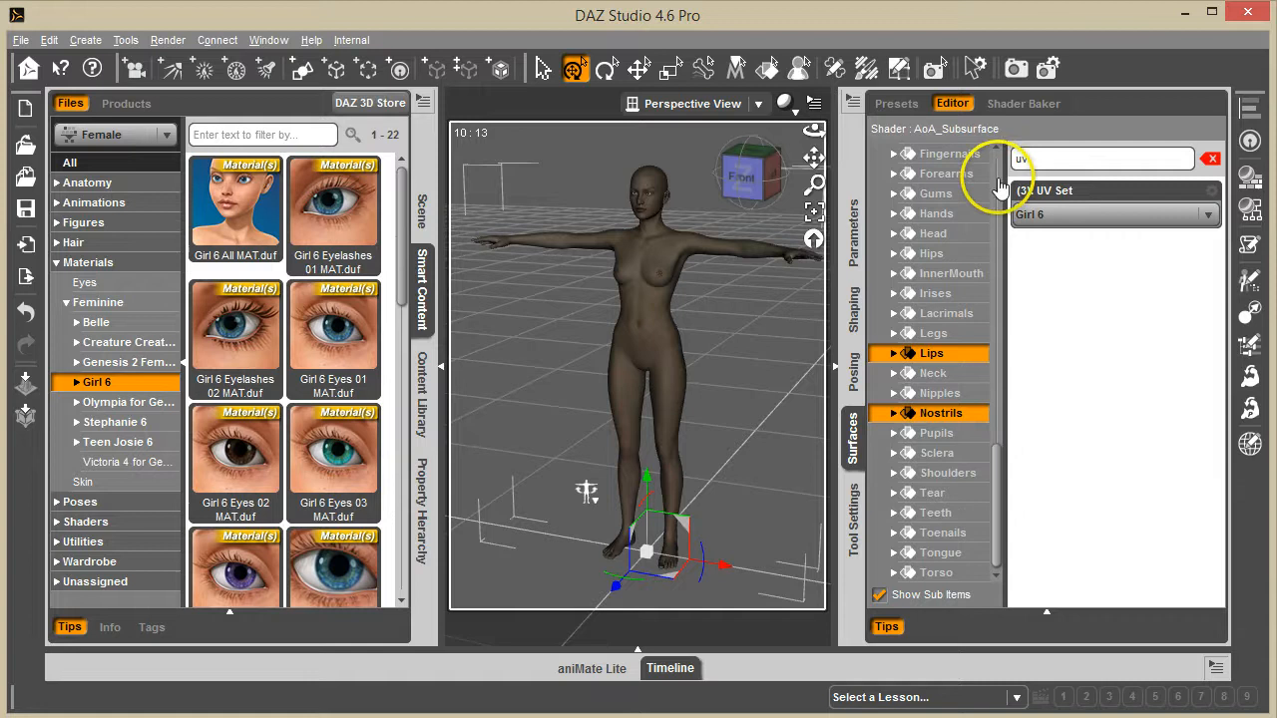
scroll(down, 3)
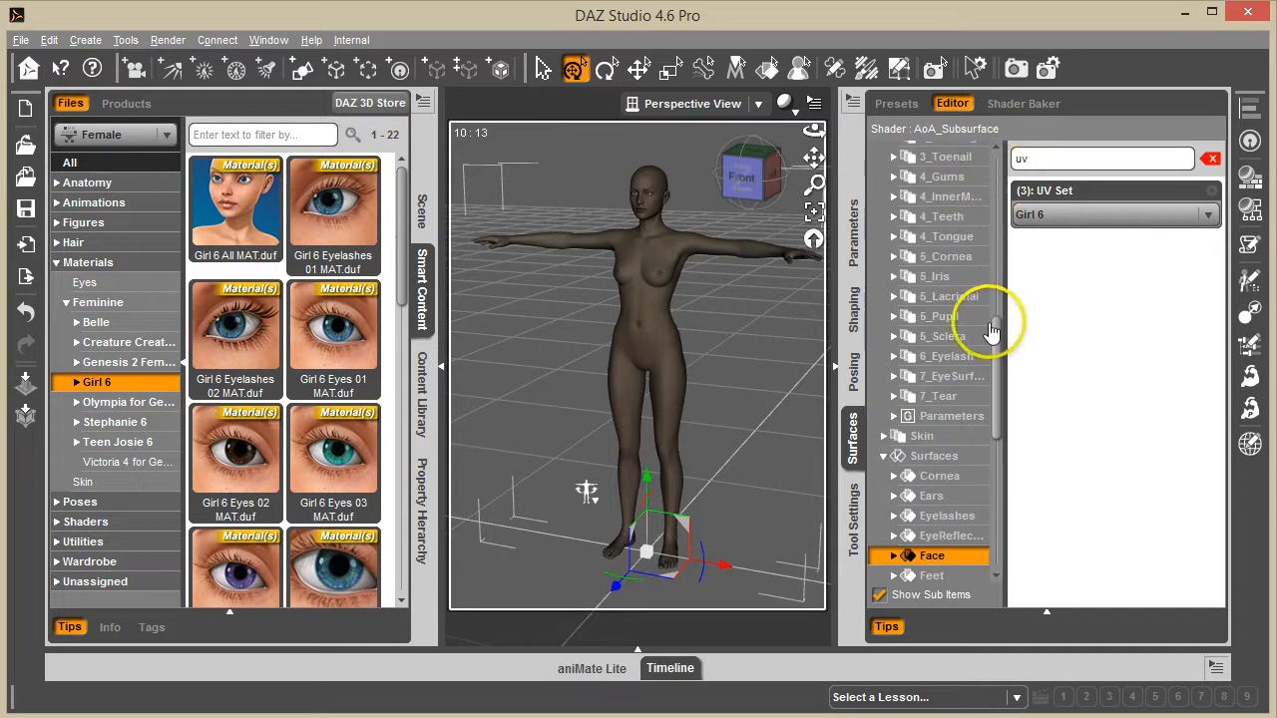